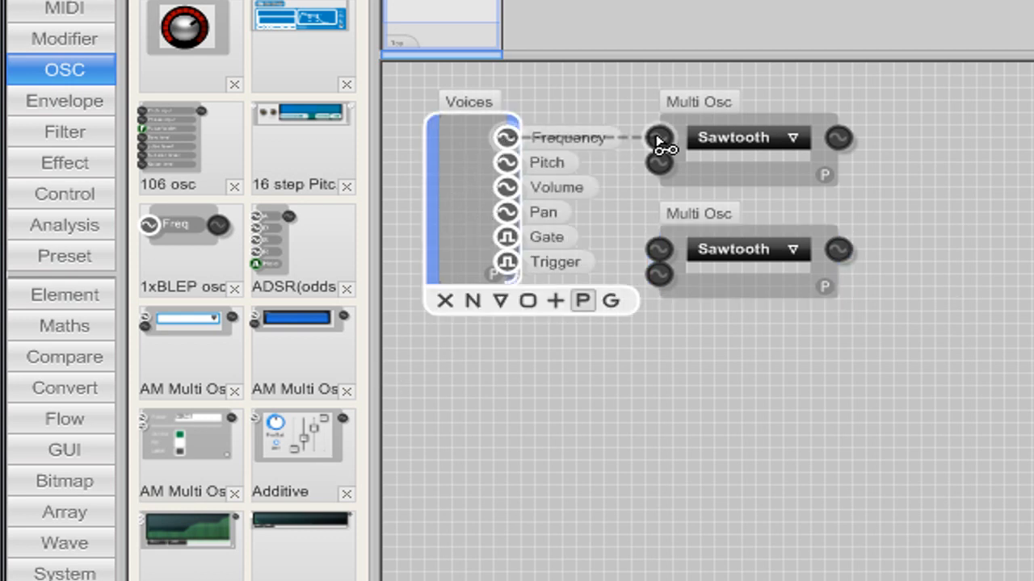
- Feed the Voices Frequency output into the frequency input of both Sawtooth Multi Osc modules
left_click_drag(659, 142, 659, 250)
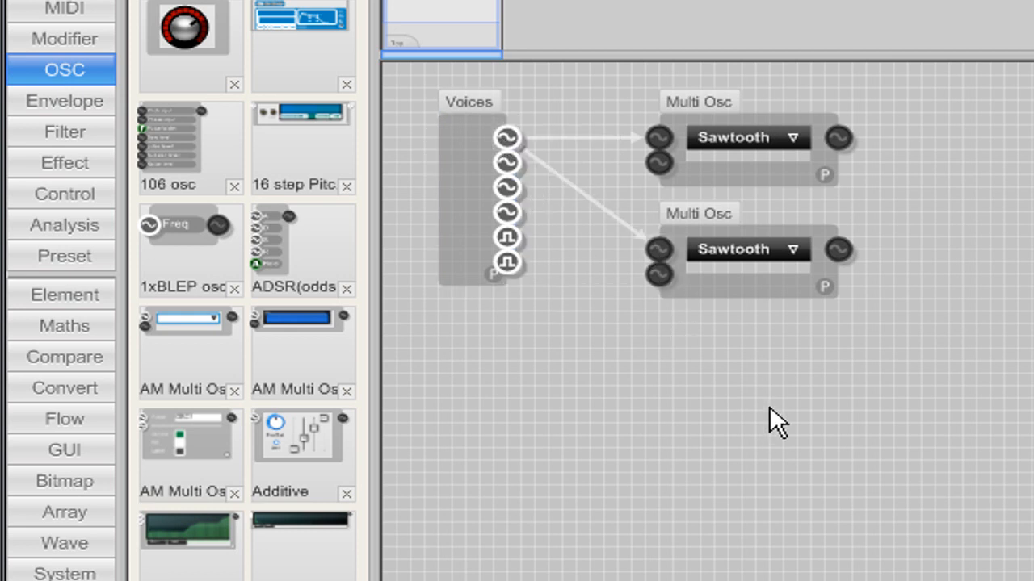
mouse_move(78, 191)
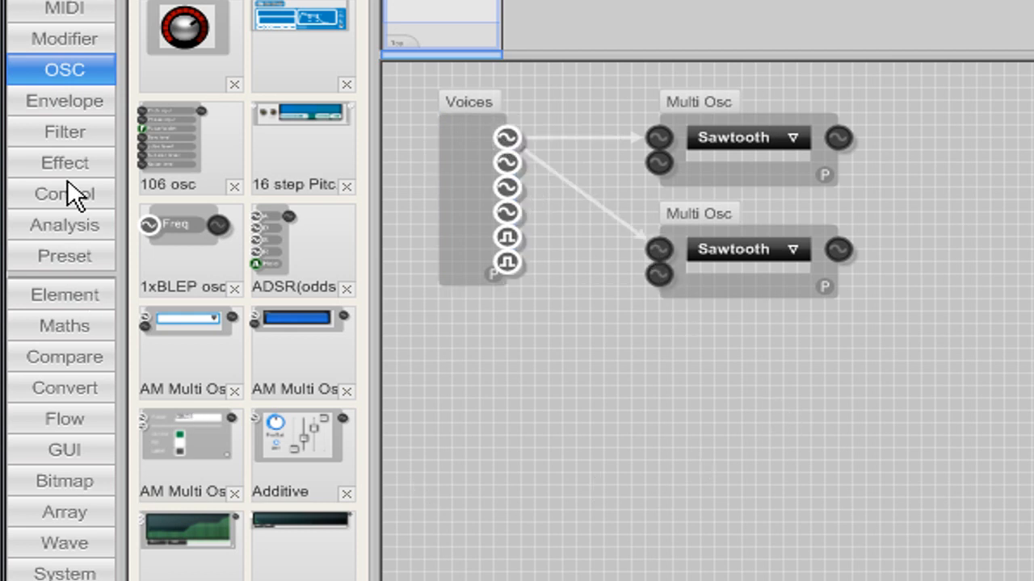
mouse_move(84, 272)
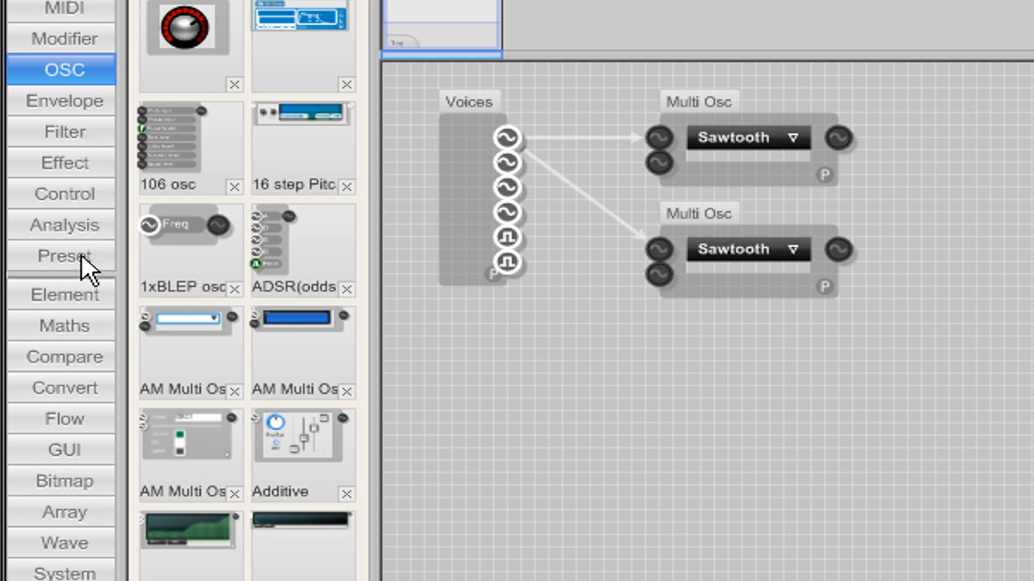
left_click(65, 132)
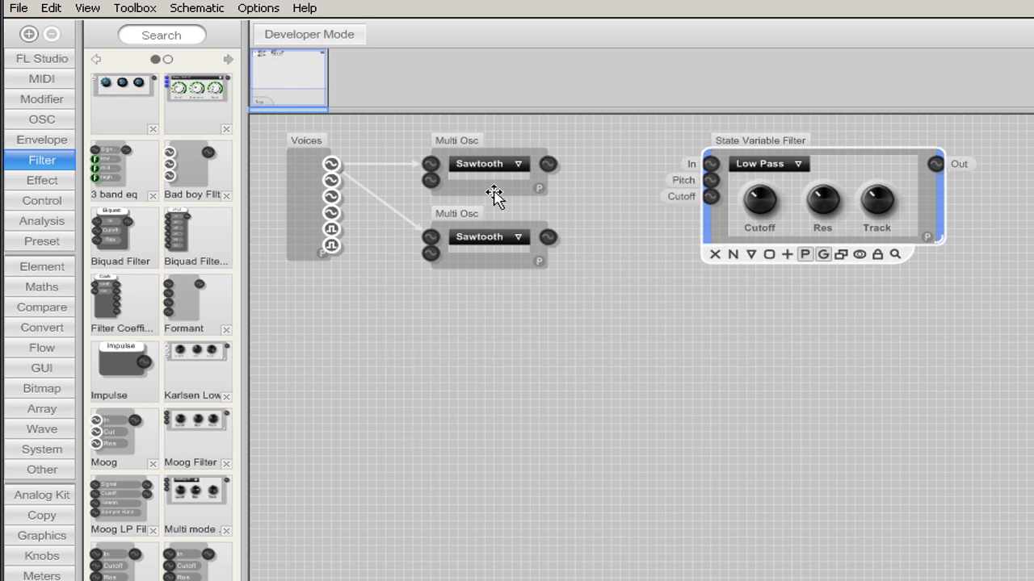
- Wire both Multi Osc outputs into the Low Pass State Variable Filter's In input
left_click_drag(549, 165, 710, 165)
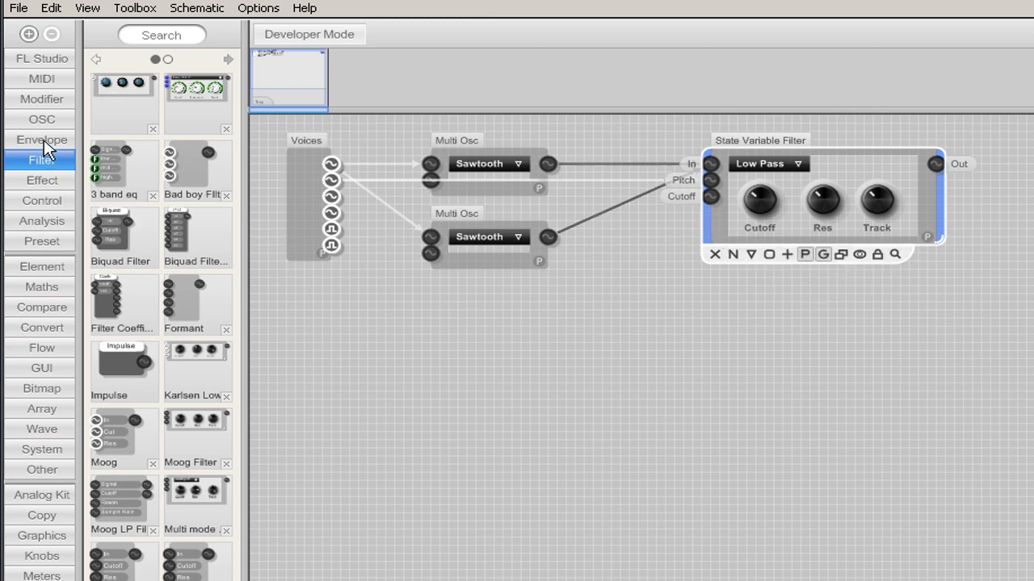
left_click(42, 139)
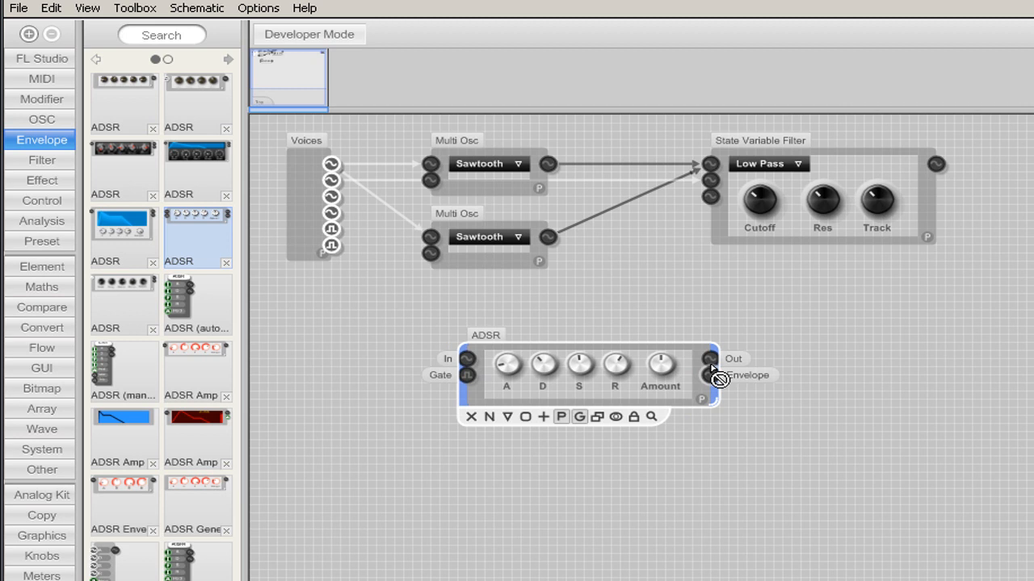
- Start a link from the ADSR envelope's Envelope output toward the amplifier stage
left_click_drag(710, 374, 709, 197)
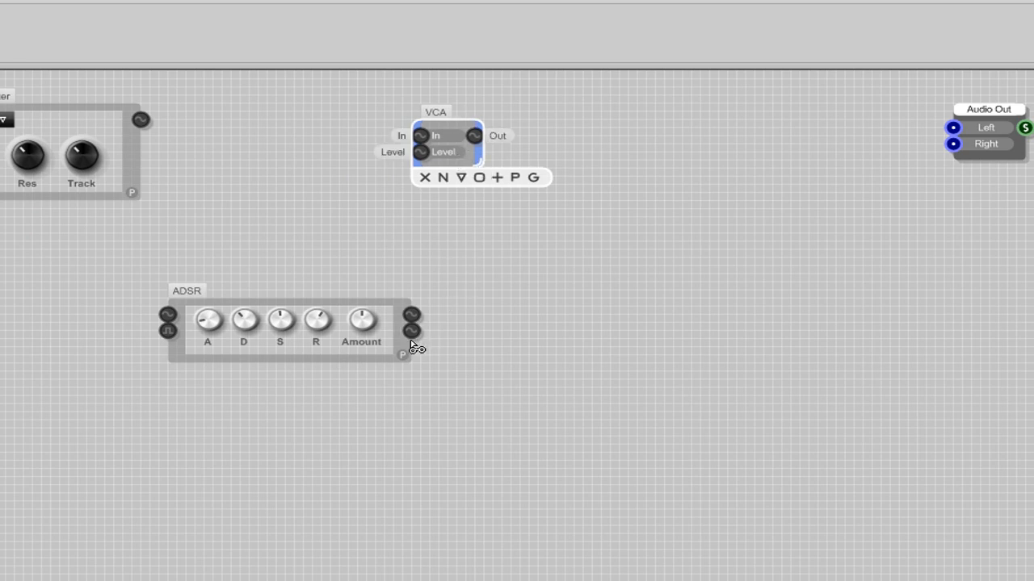
- Route Filter Out through the ADSR into the VCA input, with the ADSR and VCA moved beside the filter
left_click_drag(449, 145, 726, 145)
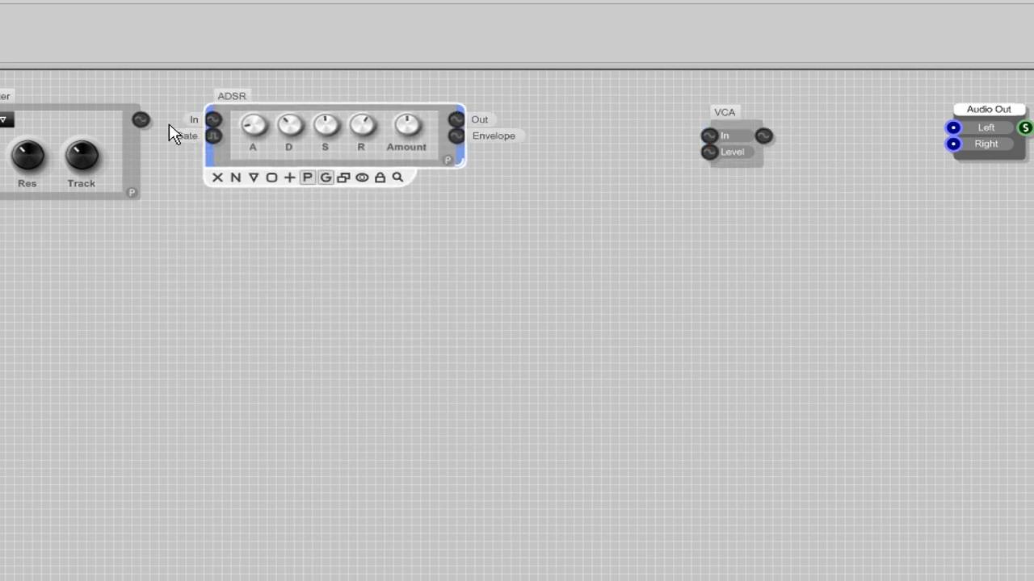
left_click_drag(141, 119, 213, 119)
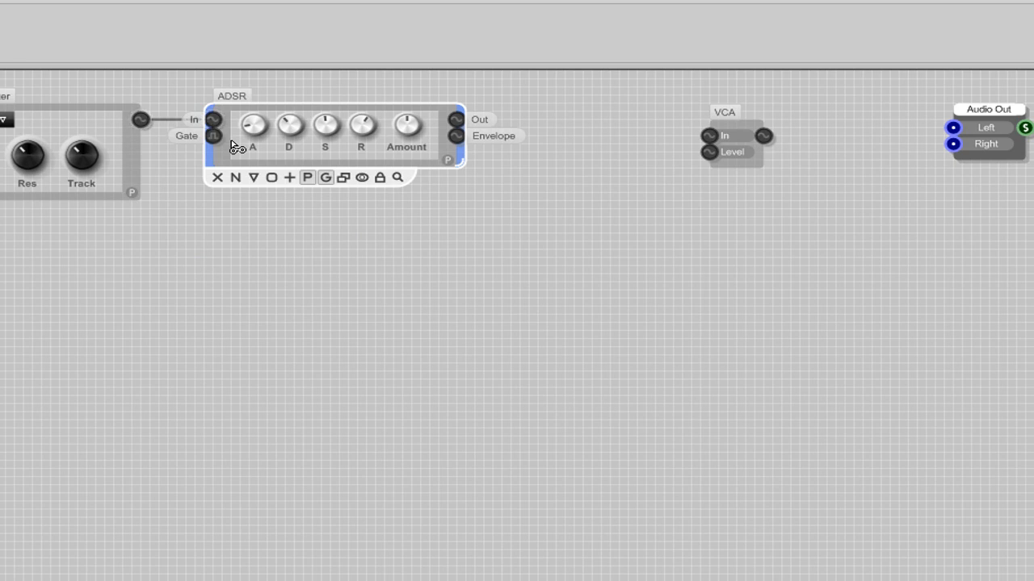
left_click_drag(455, 120, 708, 136)
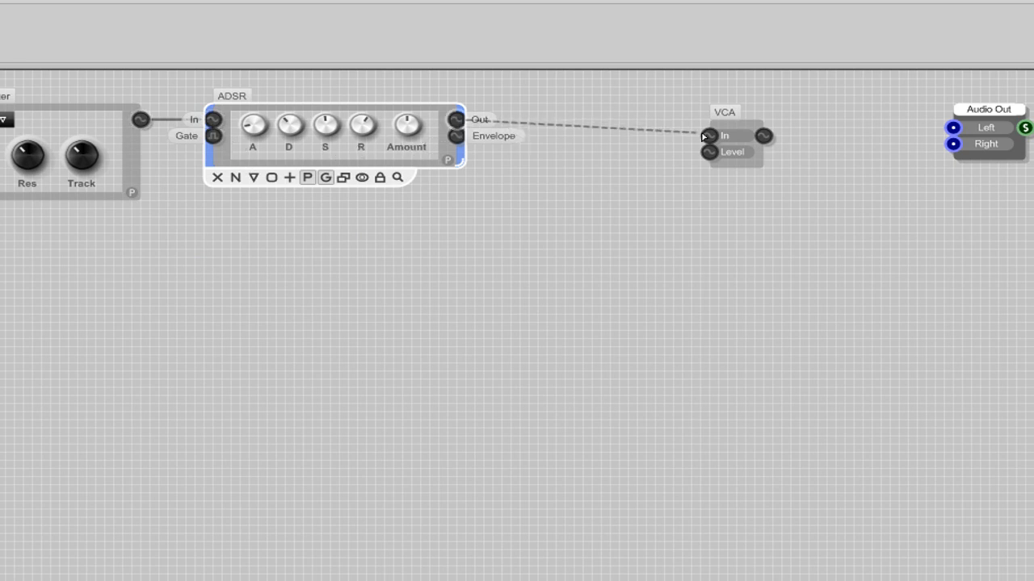
left_click_drag(724, 135, 655, 128)
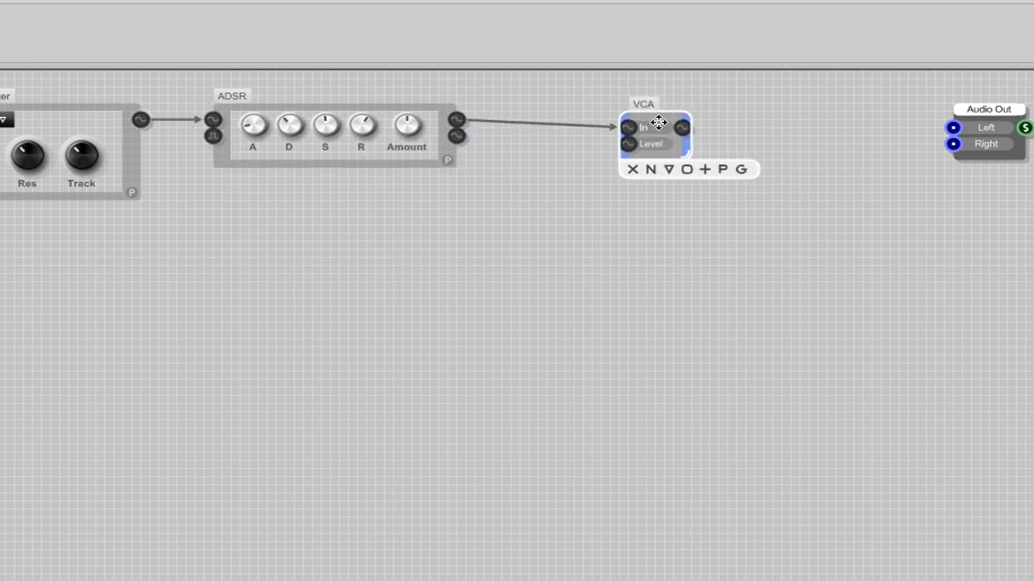
left_click_drag(659, 123, 638, 120)
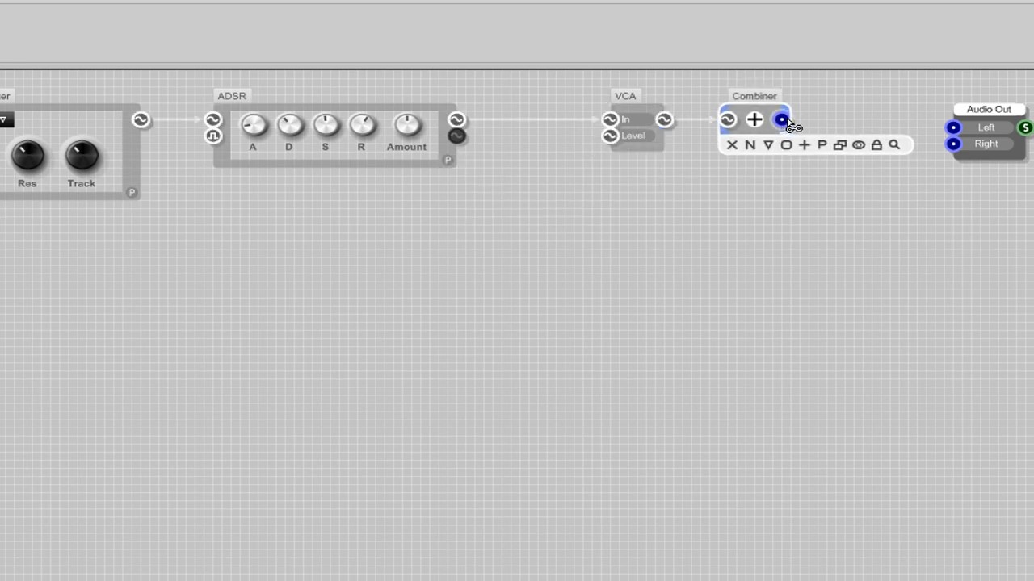
- Send the Combiner output to both the Left and Right inputs of Audio Out
left_click_drag(781, 119, 953, 127)
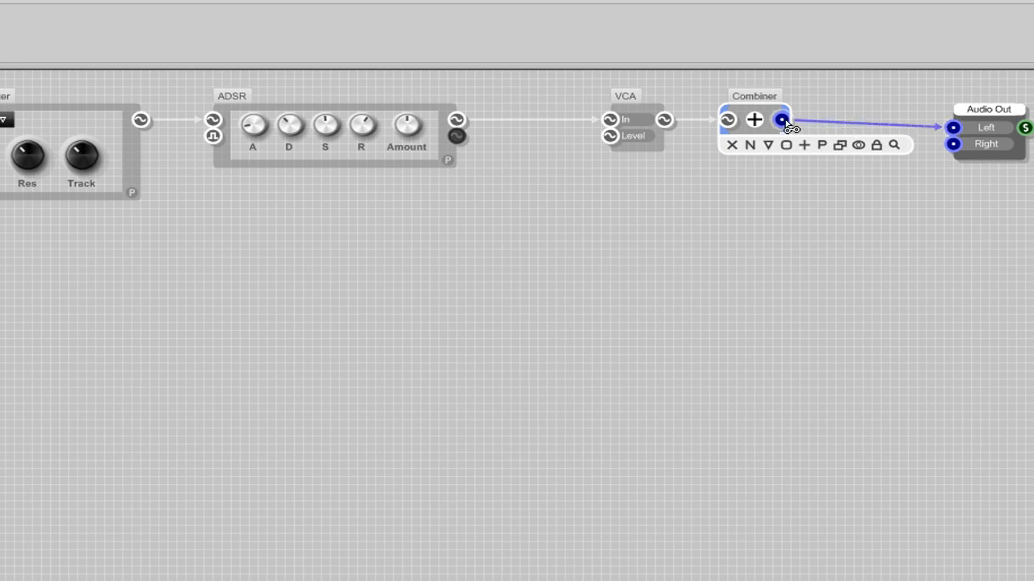
left_click_drag(782, 119, 953, 144)
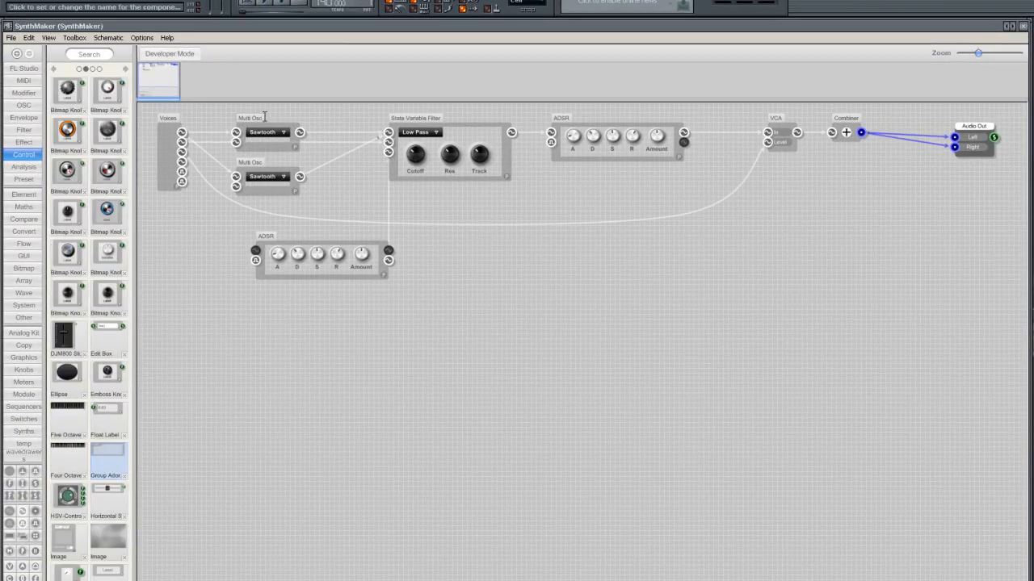
- Rename the modules Multi Osc A, Multi Osc B, Filter ADSR and Amp ADSR
double_click(250, 118)
type(" A")
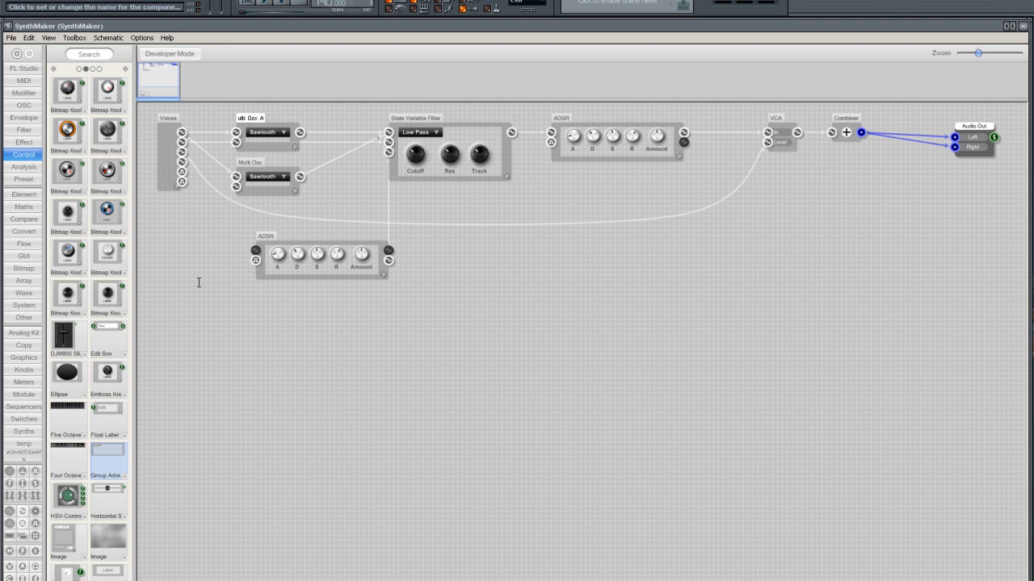
double_click(249, 162)
type(" B")
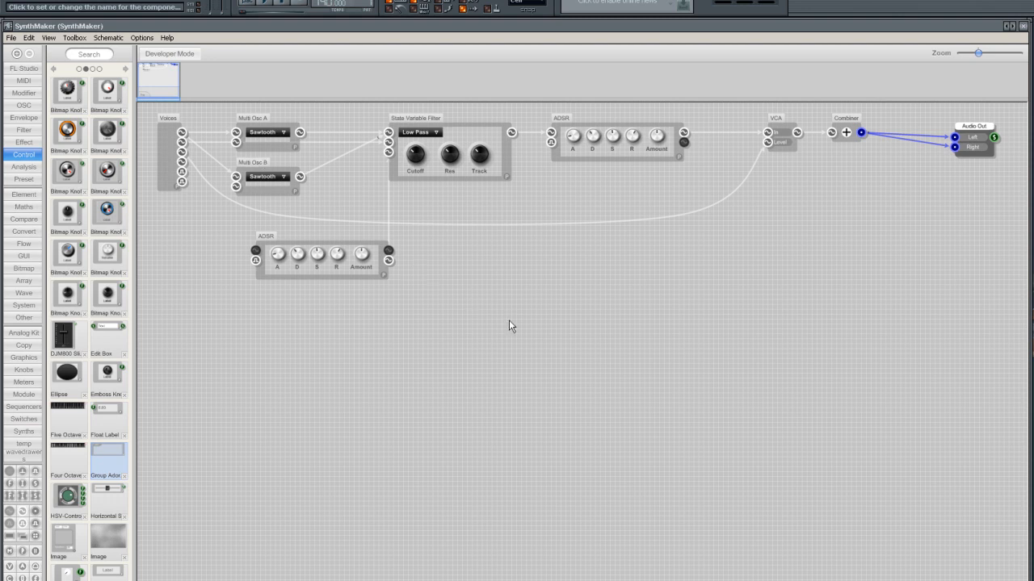
double_click(265, 236)
type("Filter ")
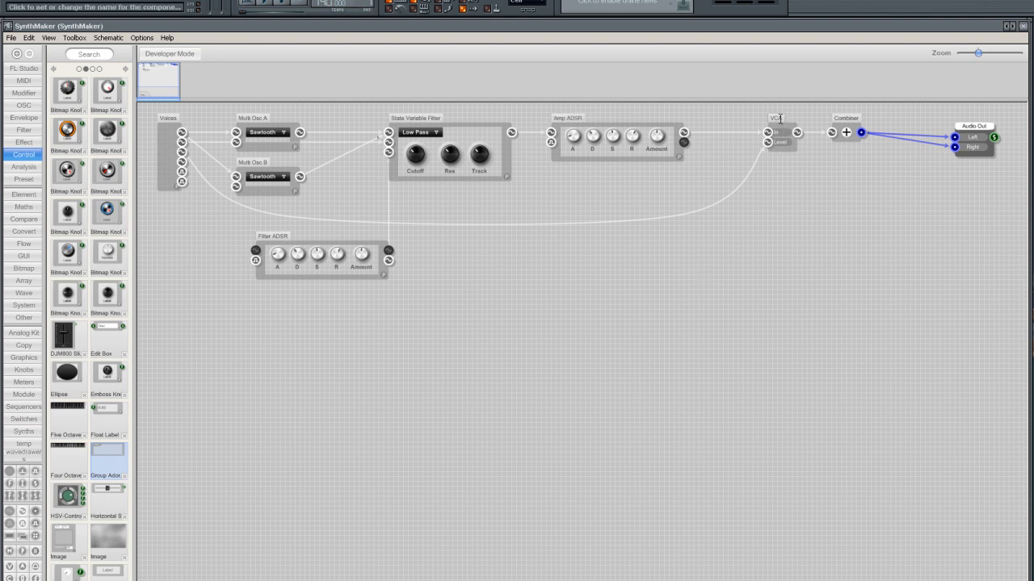
double_click(776, 118)
type("Velocity")
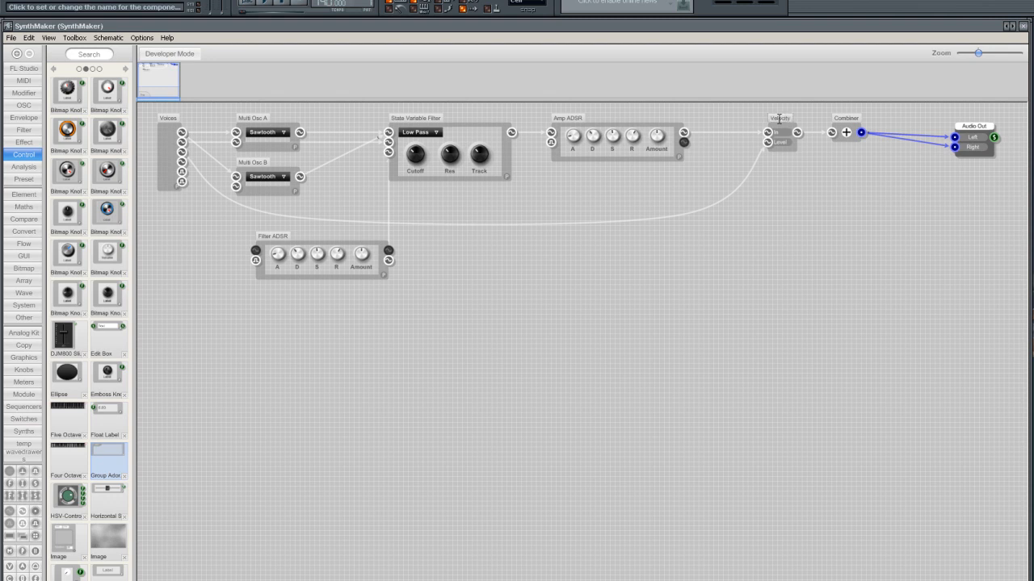
mouse_move(826, 216)
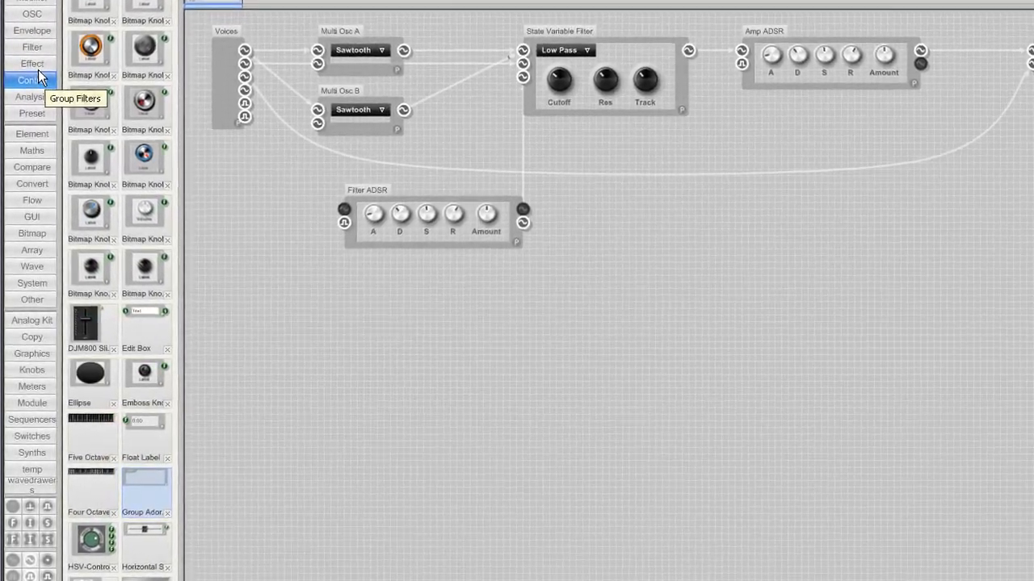
- Set the new Group Adornment's Text property to 'Oscillator'
scroll("down", 3)
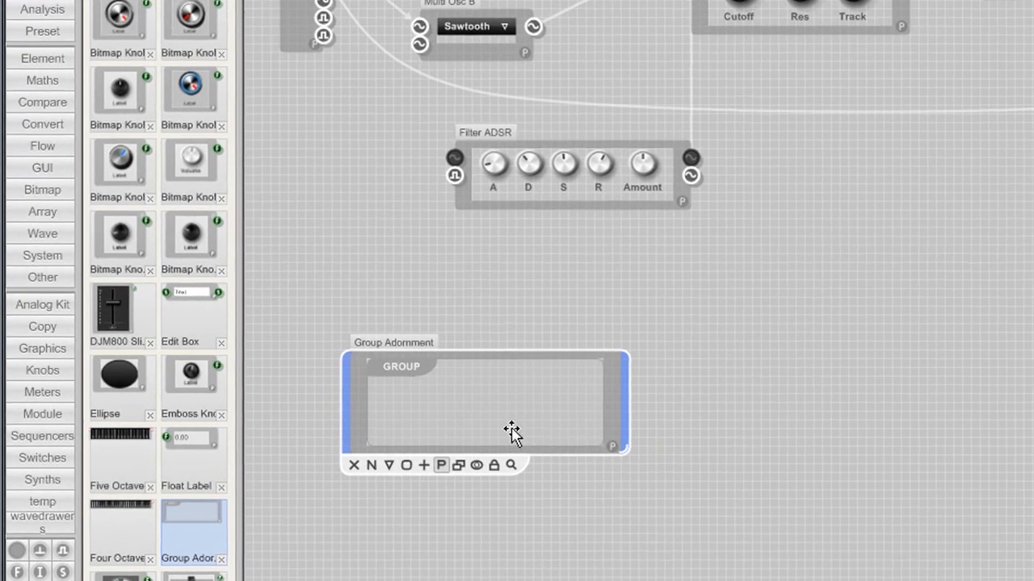
left_click(441, 465)
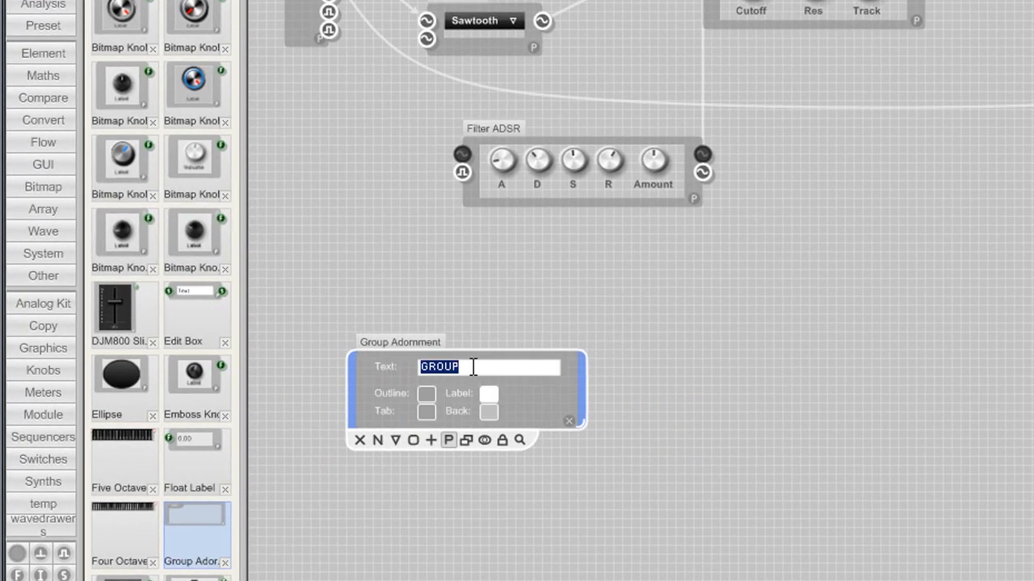
type("Oscill")
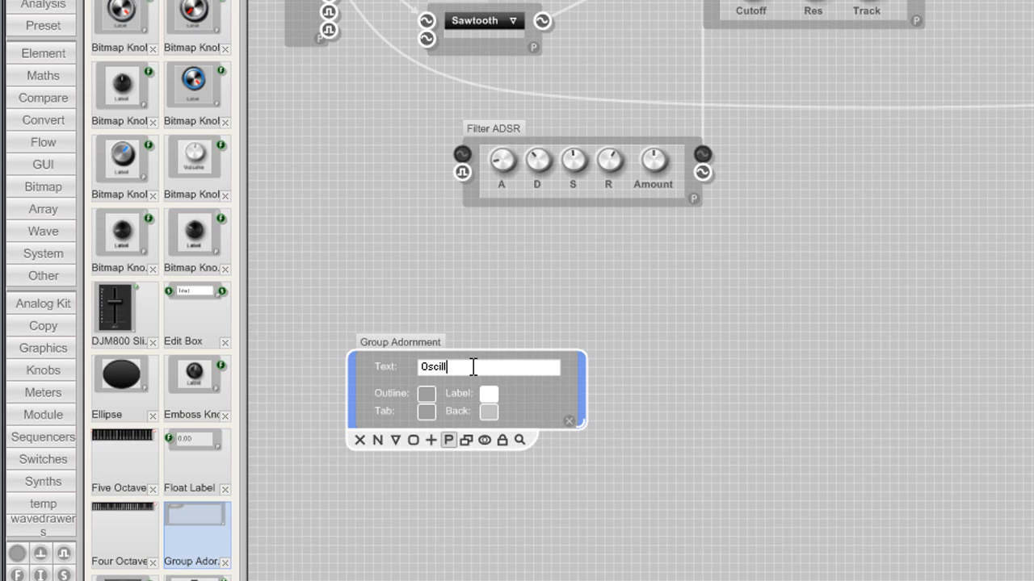
type("ator")
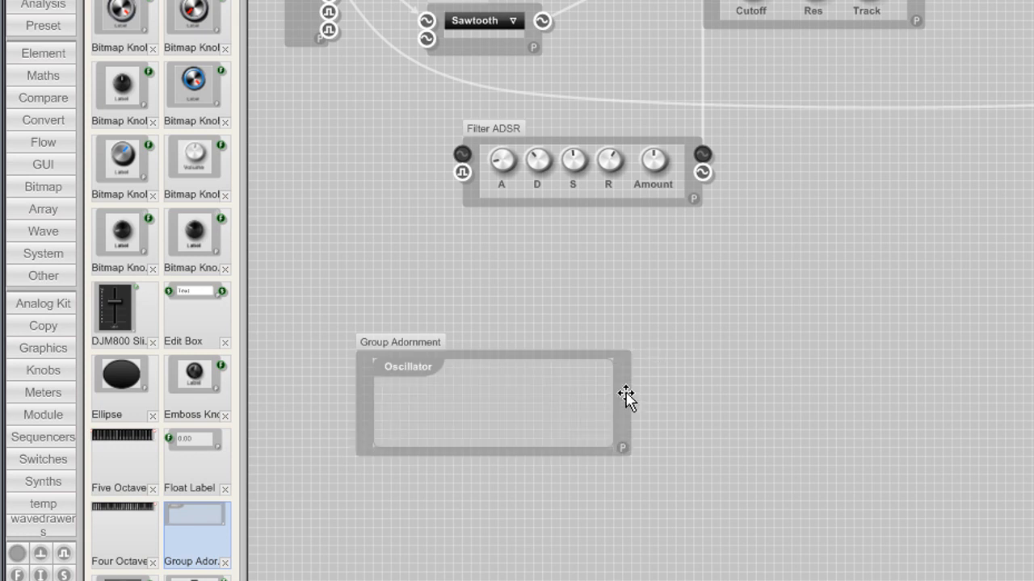
- Shift the Oscillator frame left and label a second group frame 'Filter'
left_click_drag(626, 396, 588, 357)
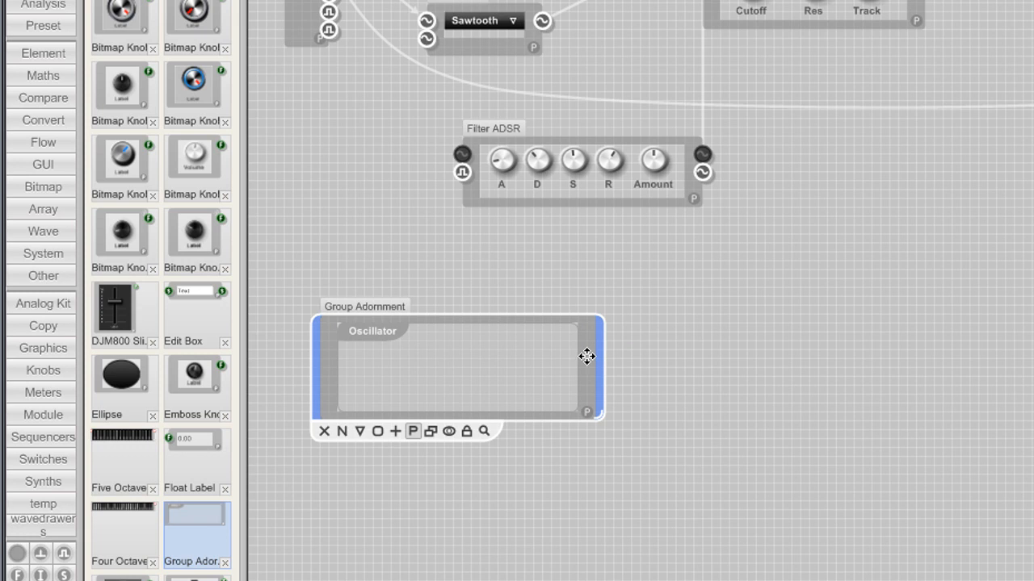
mouse_move(541, 511)
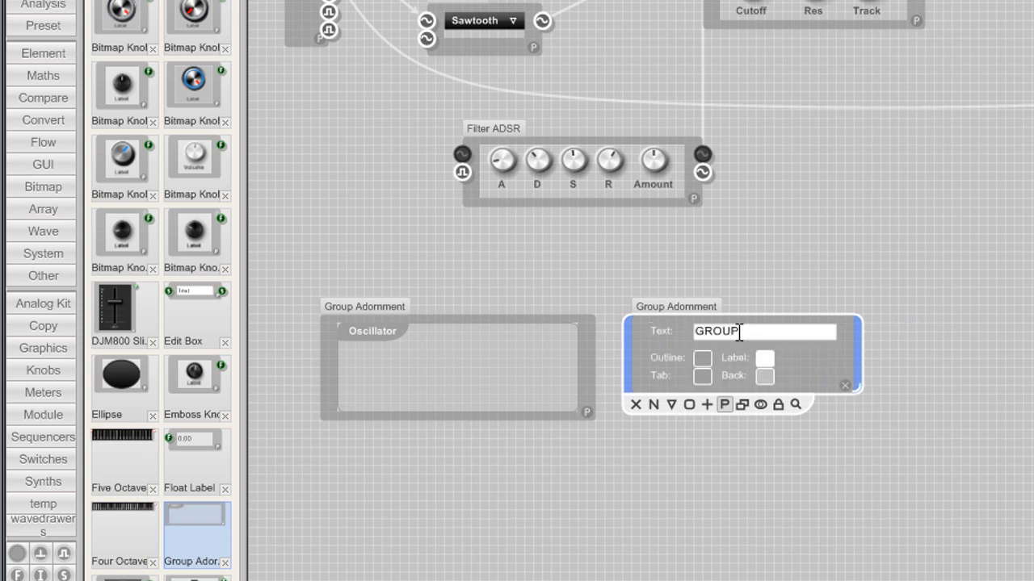
type("Fi")
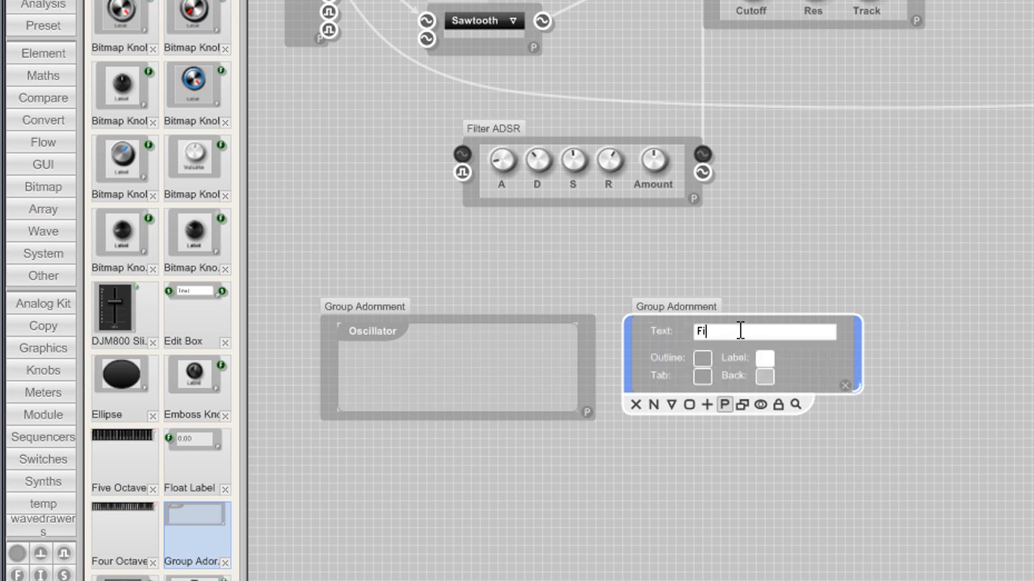
type("lter")
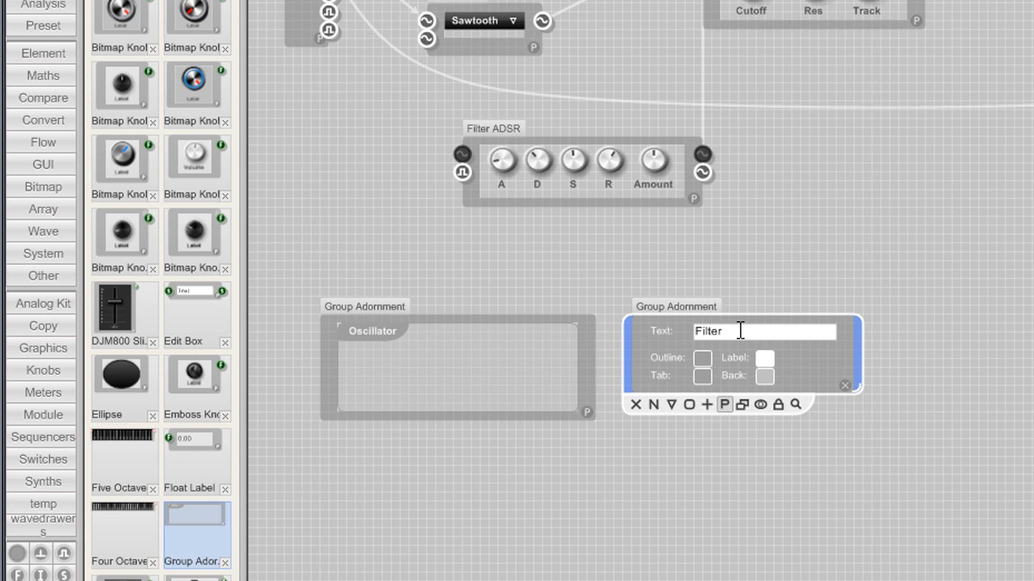
- Label a third group frame below the Oscillator one 'Amplifier'
left_click(844, 384)
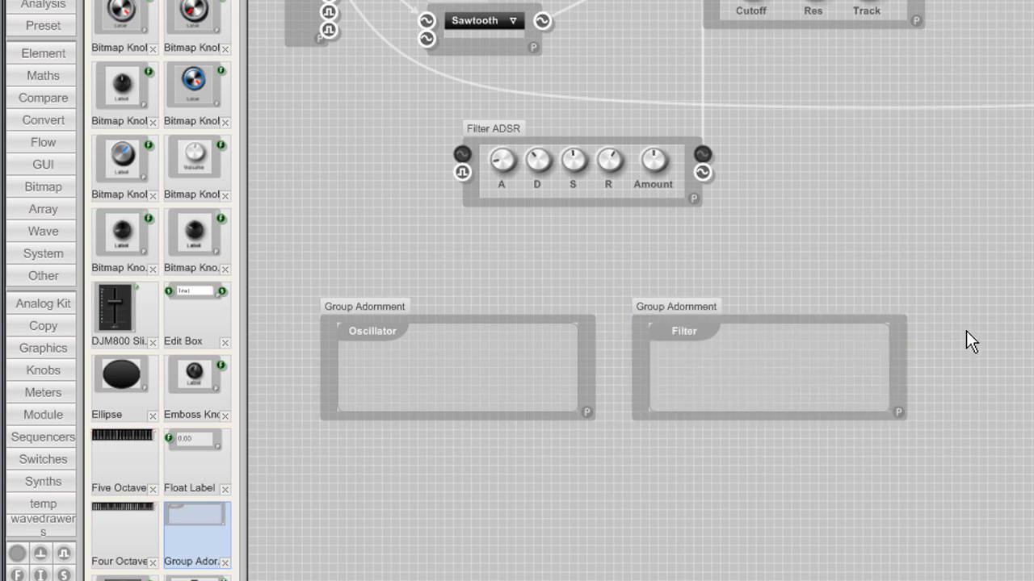
mouse_move(147, 39)
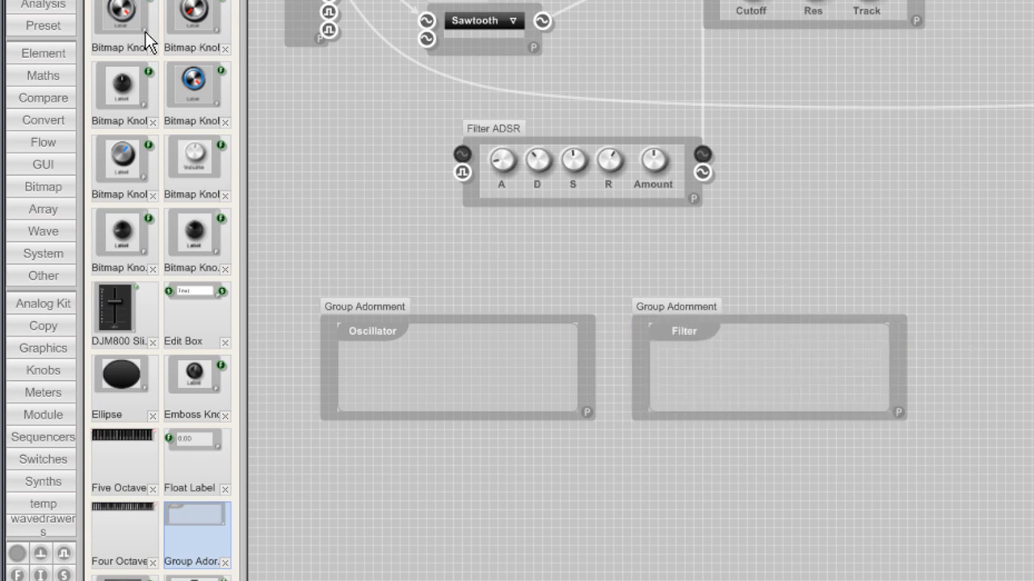
mouse_move(95, 29)
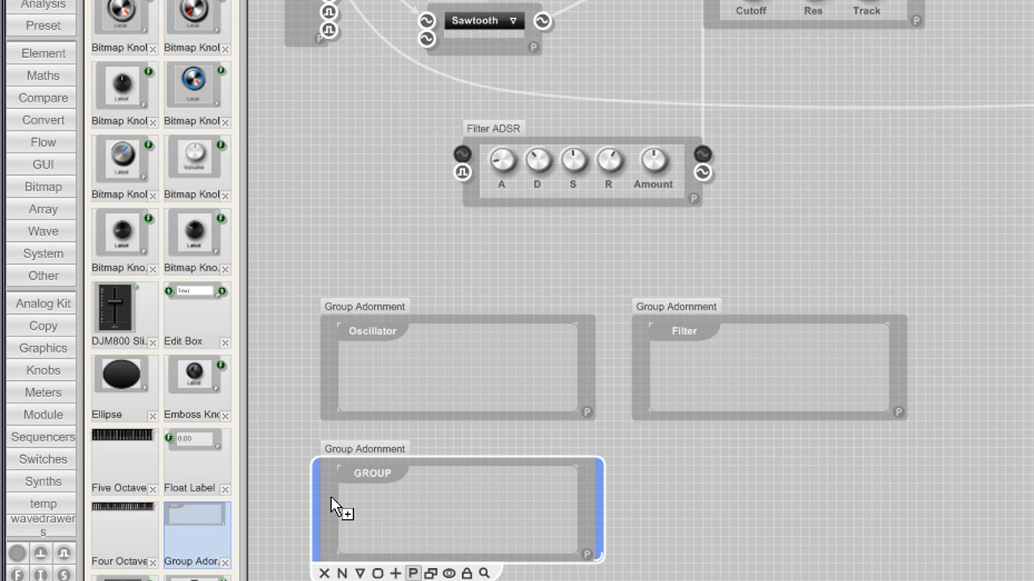
mouse_move(589, 565)
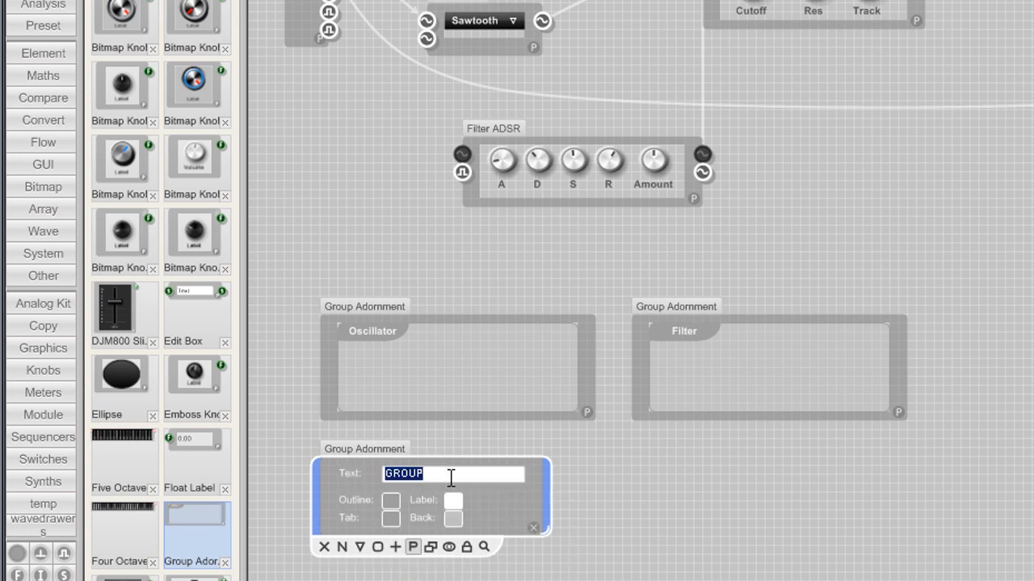
type("A")
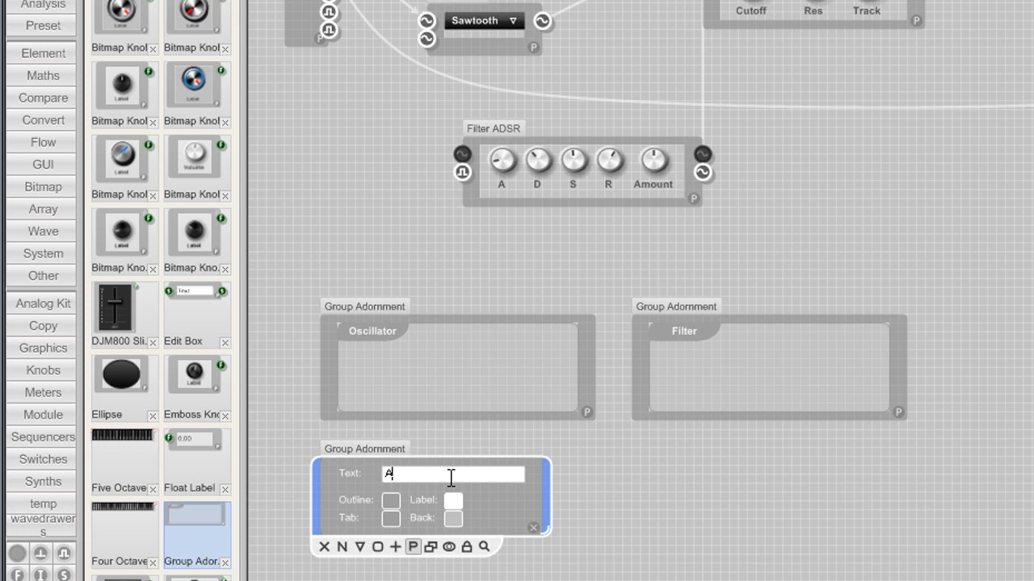
type("mplif")
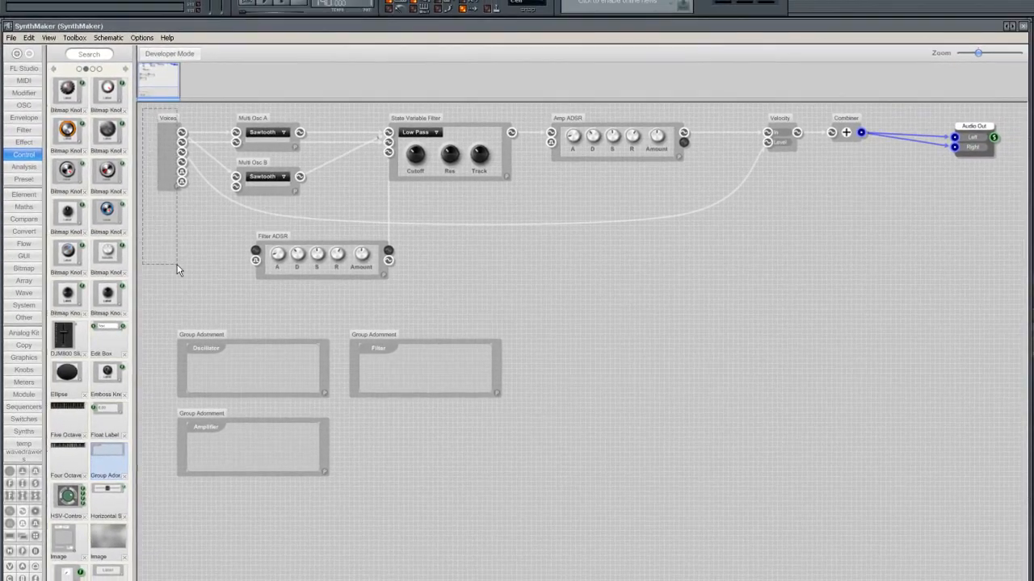
- Select every component and group frame and wrap them into one module with Make Module
left_click_drag(176, 272, 805, 510)
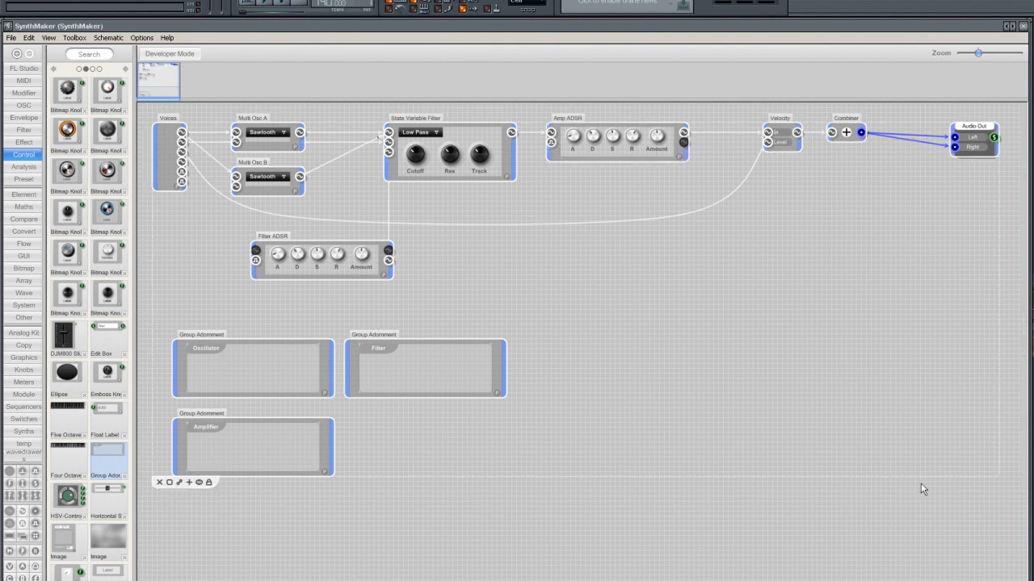
right_click(164, 153)
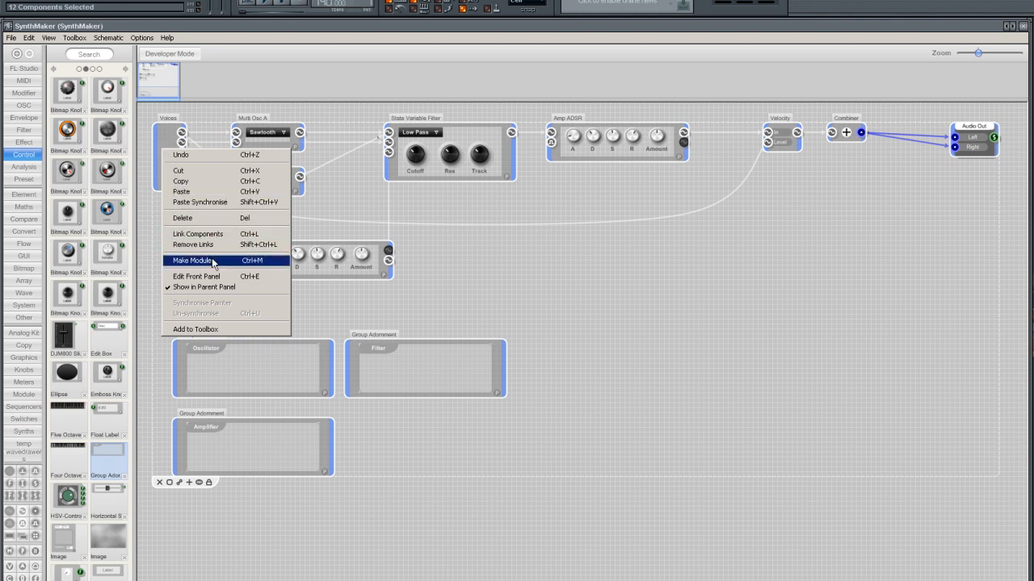
left_click(192, 260)
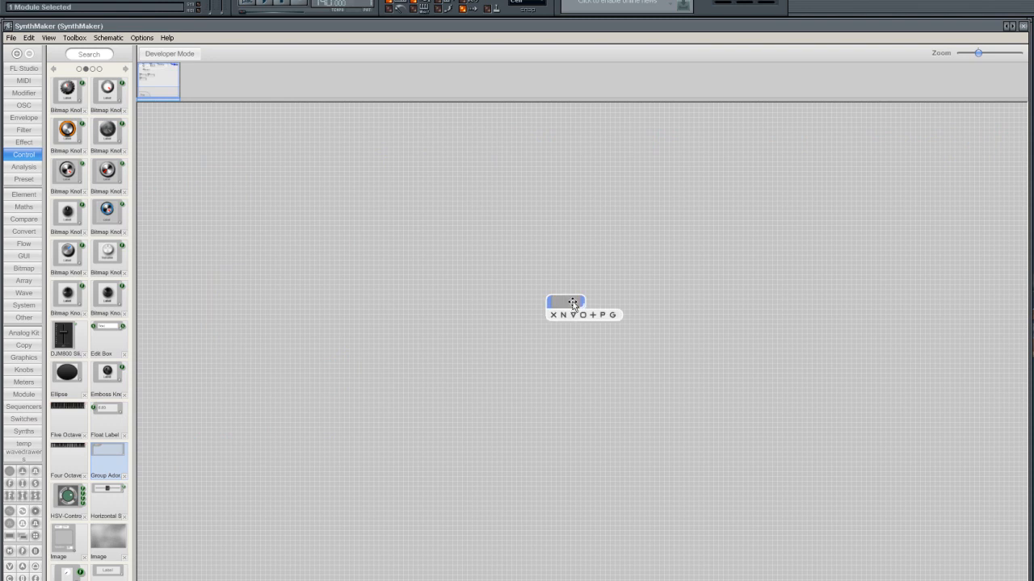
- Enlarge the module's front panel and place the Filter ADSR knob row along the bottom
left_click_drag(566, 305, 168, 126)
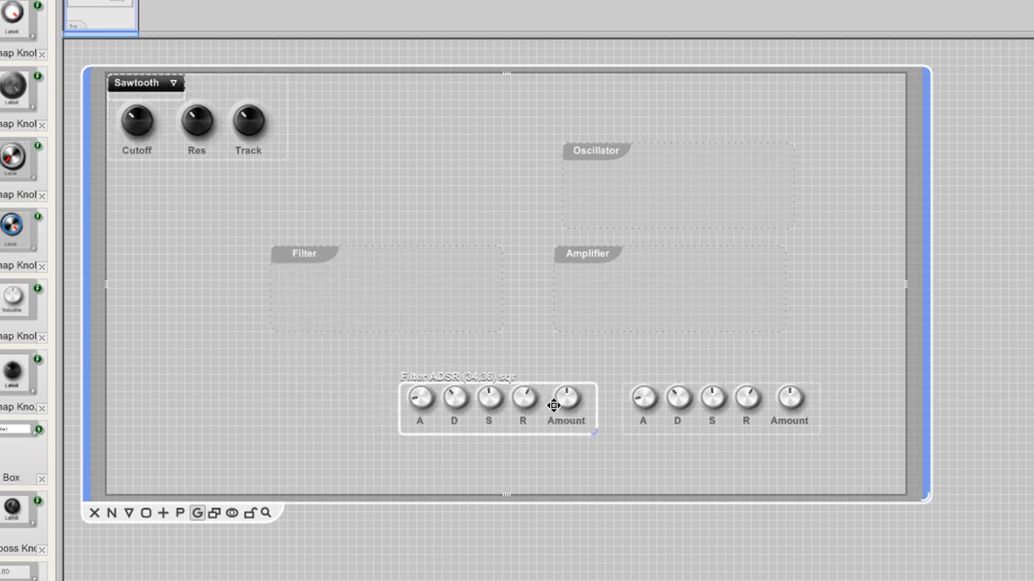
left_click_drag(197, 116, 282, 412)
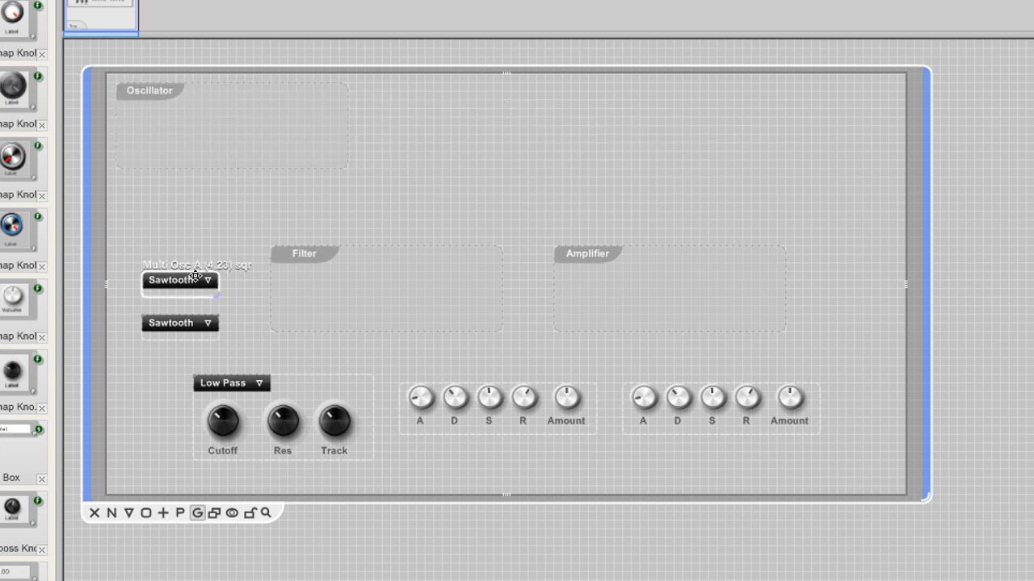
- Place both Sawtooth selectors in the Oscillator frame and move an enlarged Filter frame beside it, sent to back
left_click_drag(179, 281, 257, 110)
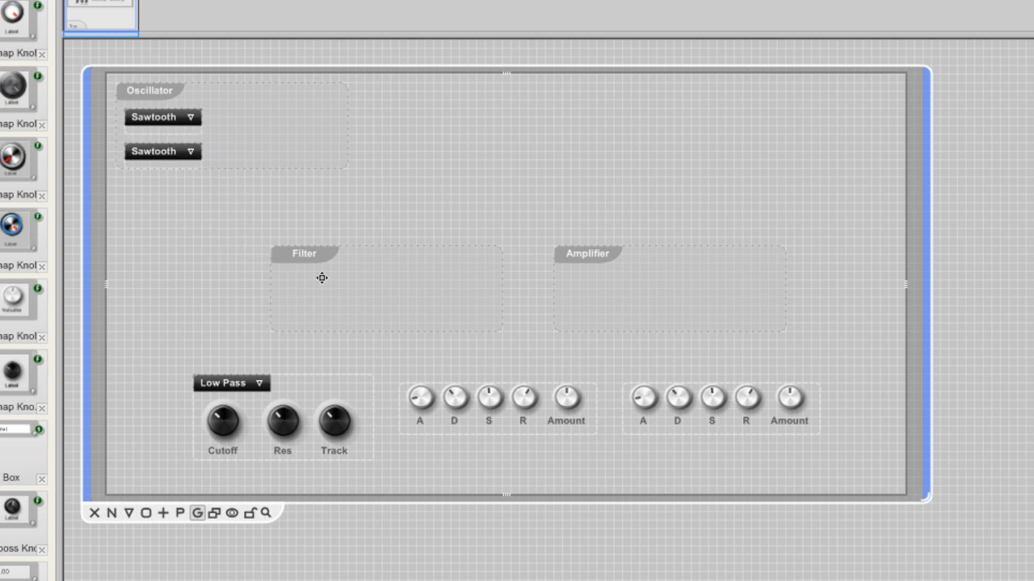
left_click_drag(305, 278, 420, 126)
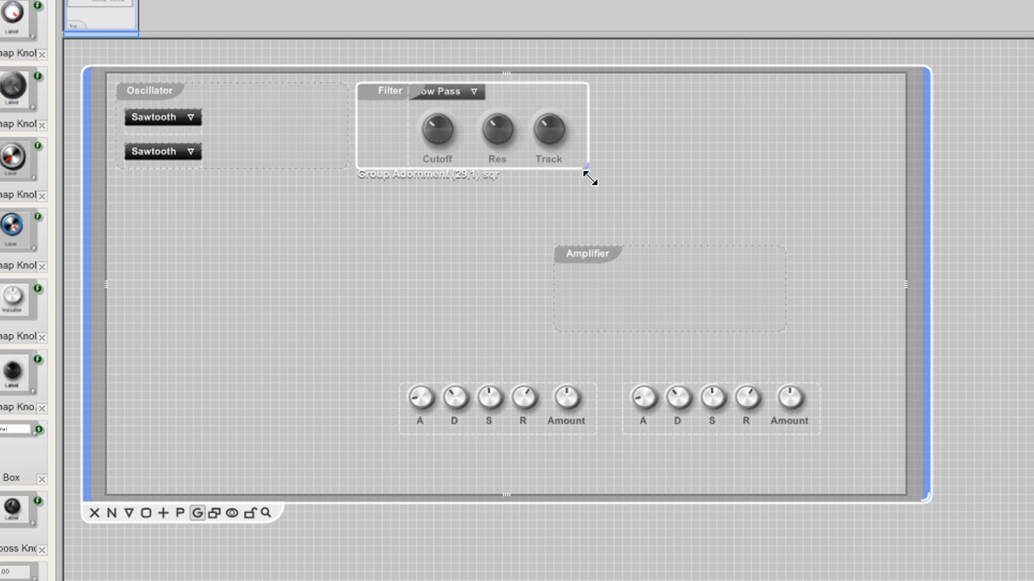
left_click_drag(588, 176, 612, 207)
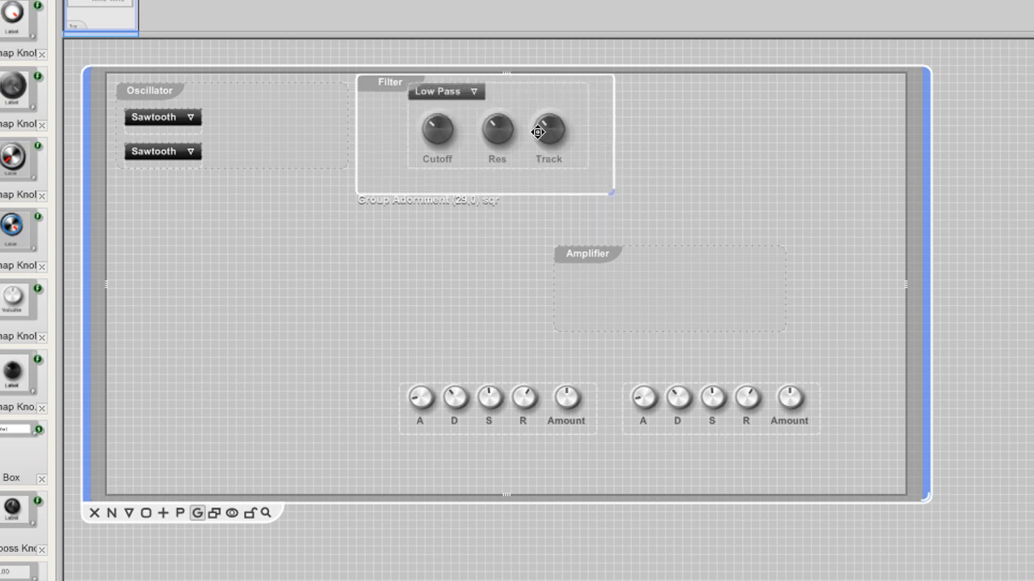
right_click(537, 132)
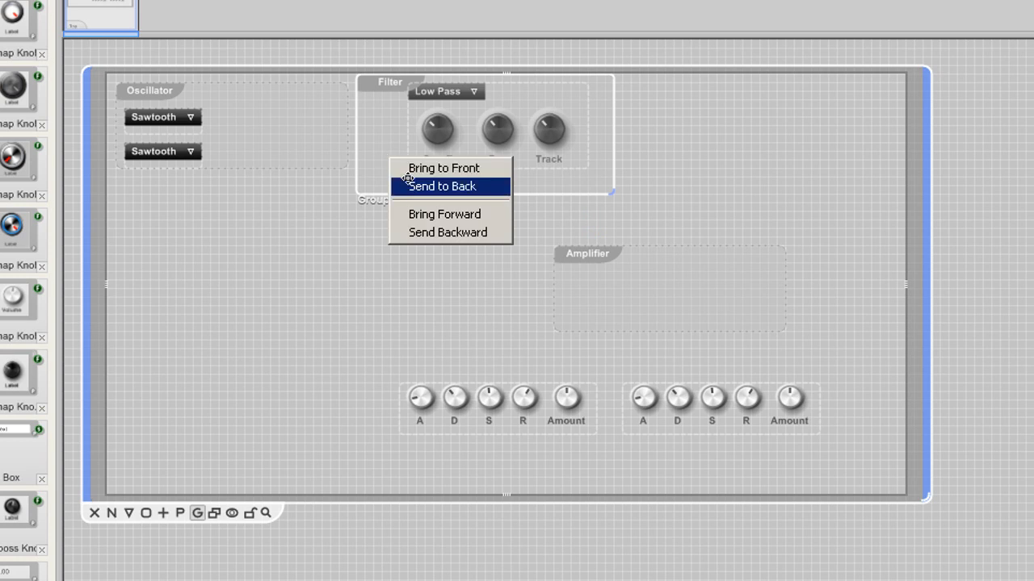
left_click(441, 186)
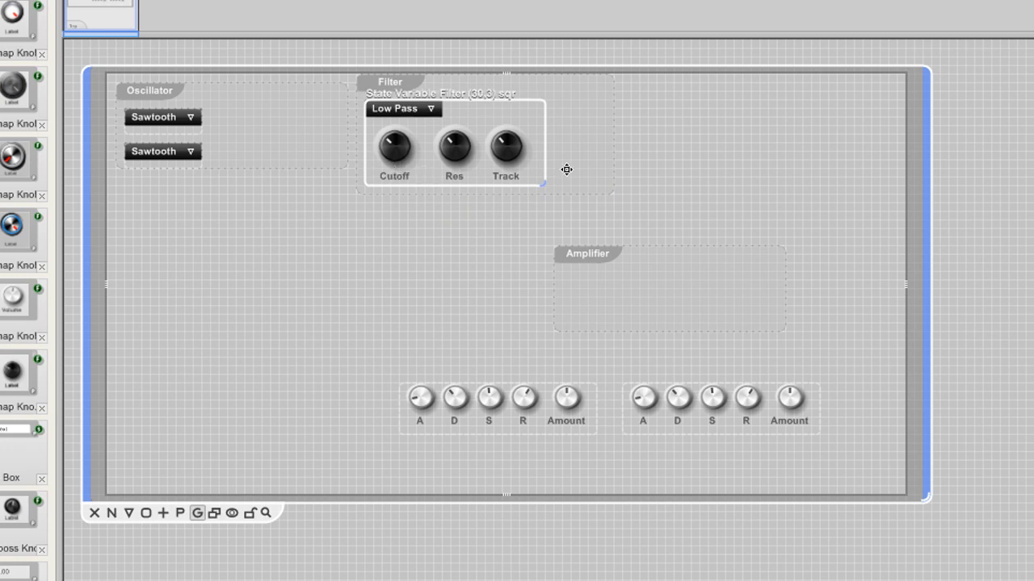
- Fit the Filter frame tightly around the Low Pass knobs and reposition the Amplifier frame
left_click_drag(546, 191, 588, 195)
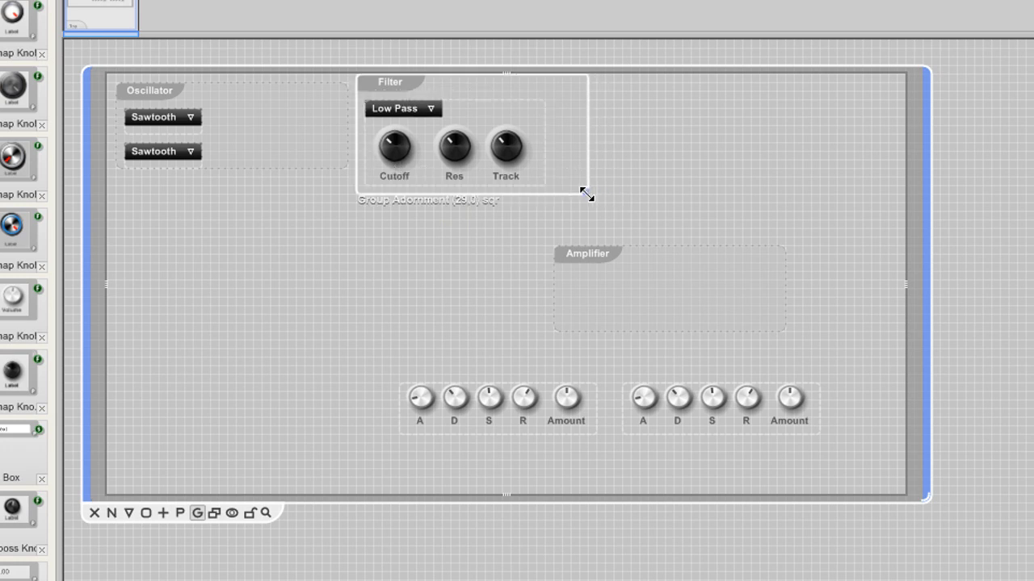
left_click_drag(585, 194, 545, 194)
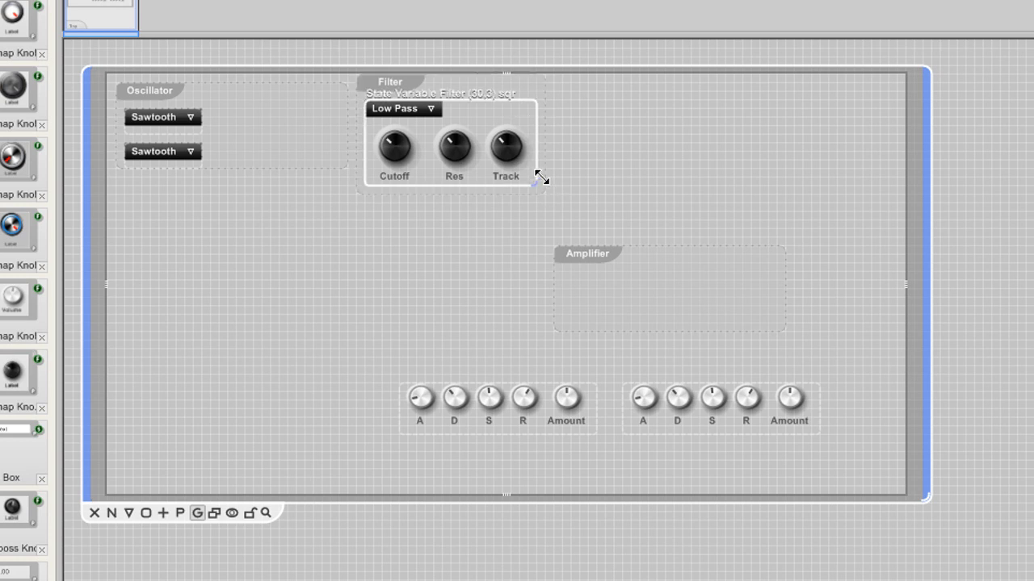
left_click_drag(541, 181, 549, 201)
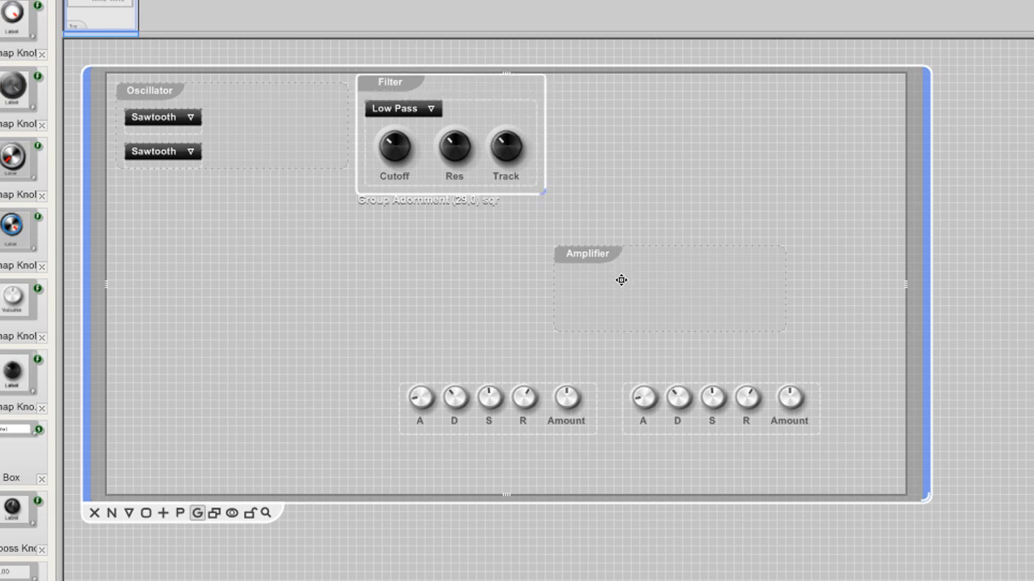
left_click_drag(622, 281, 213, 251)
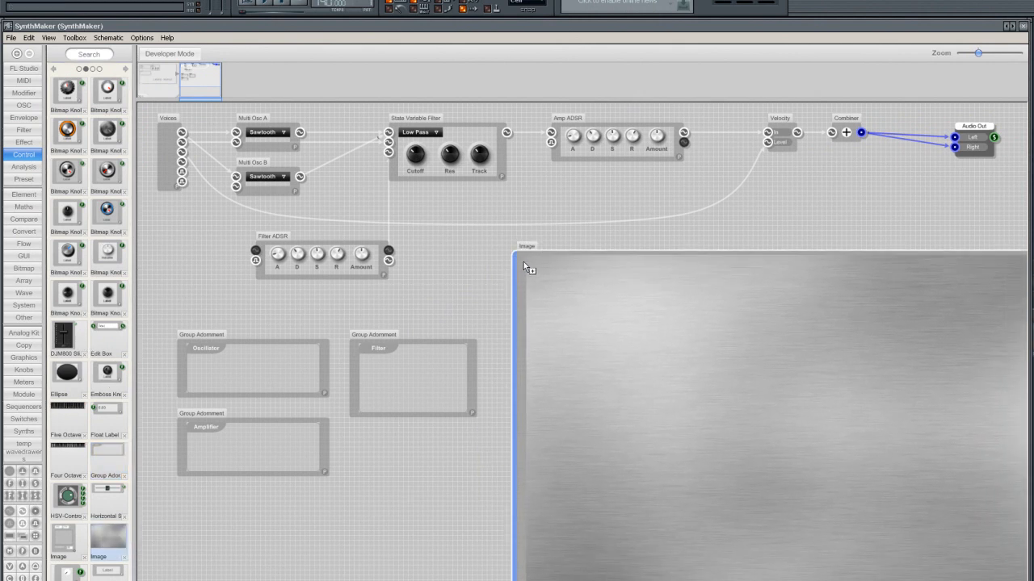
- Minimize the brushed-metal Image module, rename it GUI Background and move it into place
right_click(525, 267)
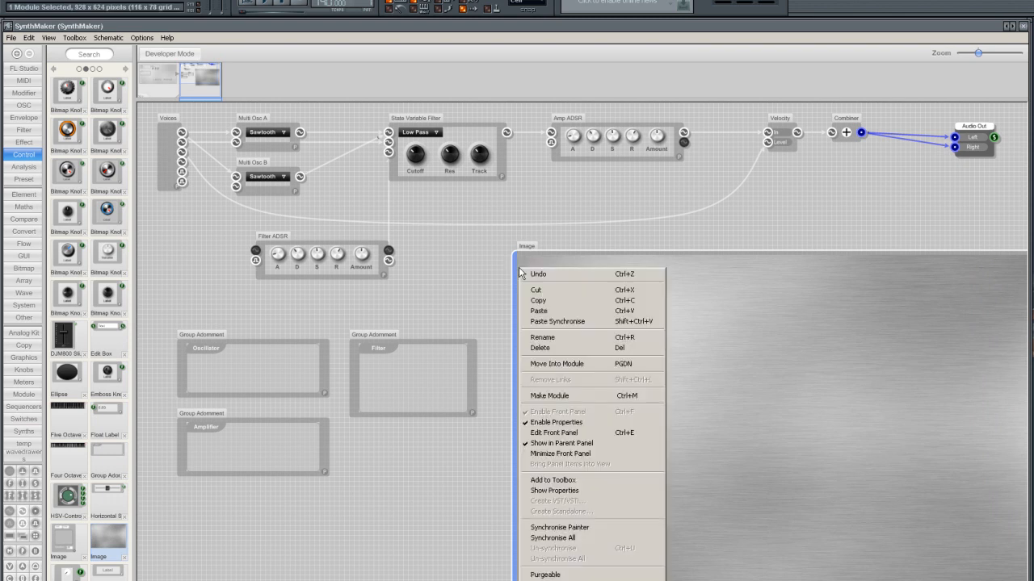
left_click(555, 344)
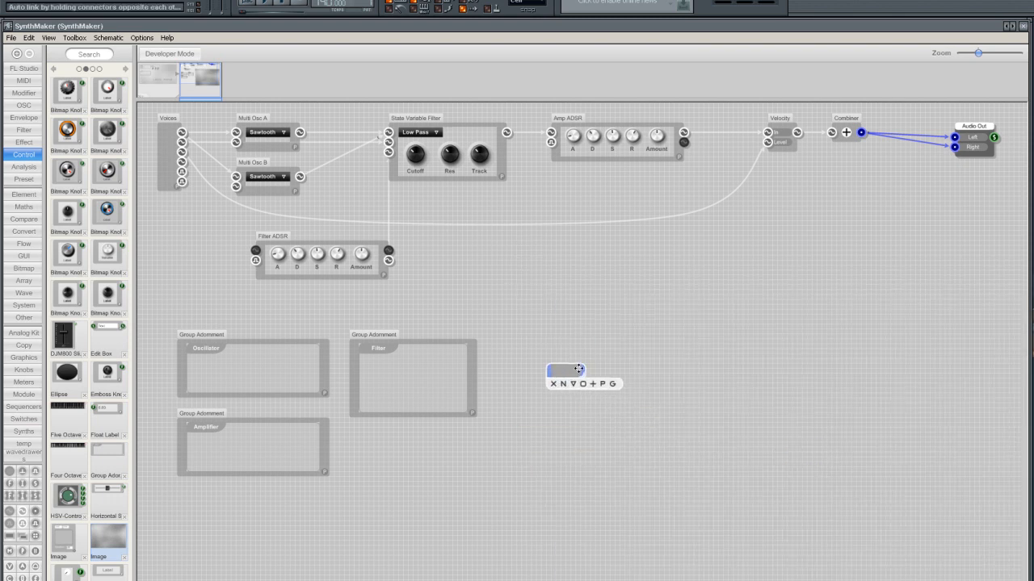
left_click(565, 371)
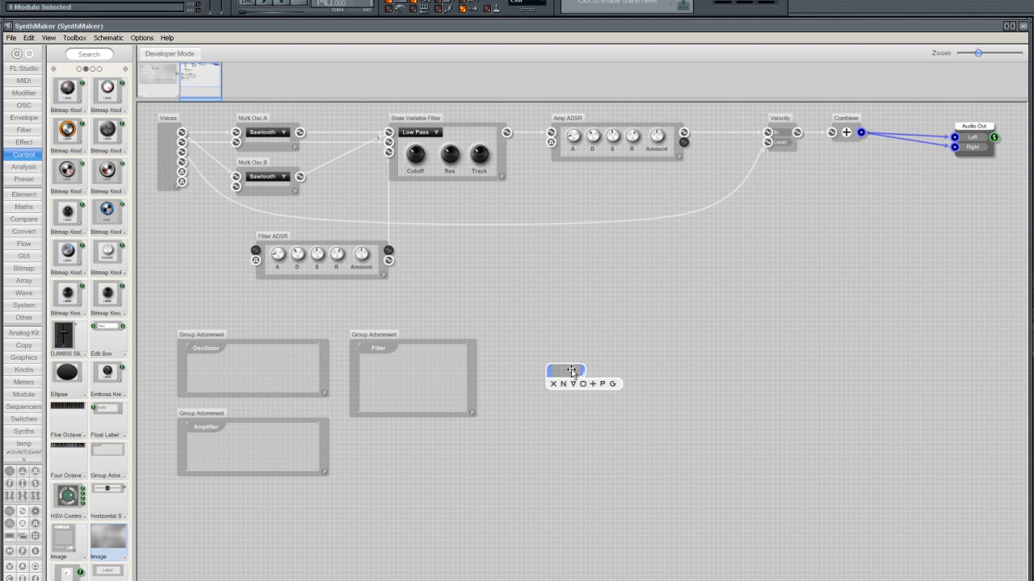
right_click(565, 371)
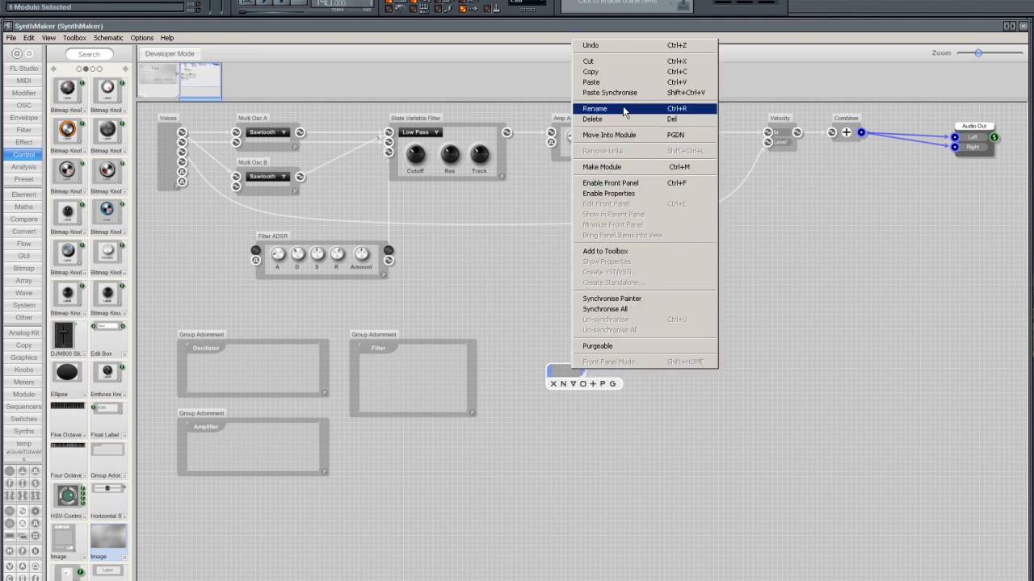
left_click(594, 106)
type("GUI Background")
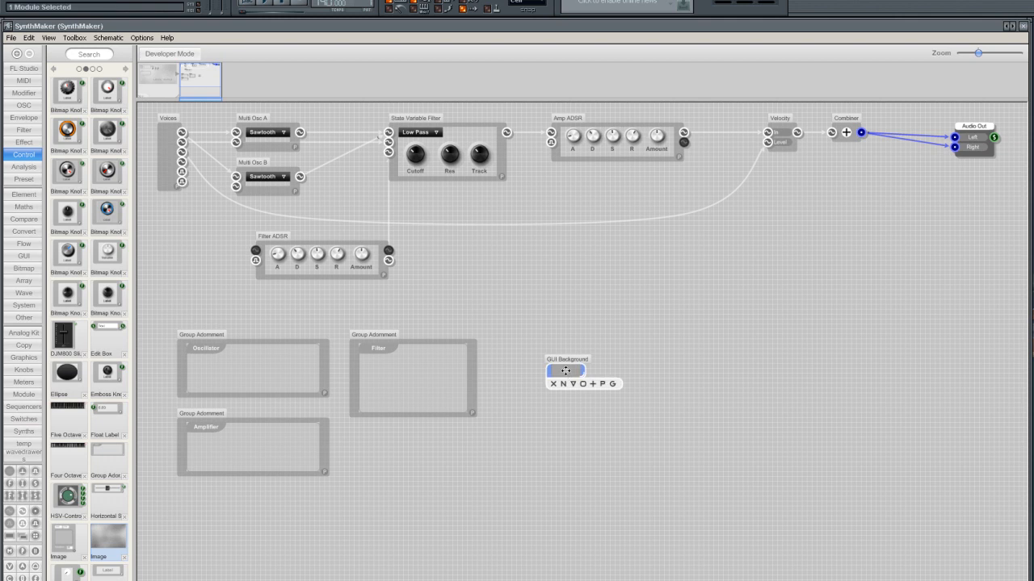
left_click_drag(567, 372, 188, 519)
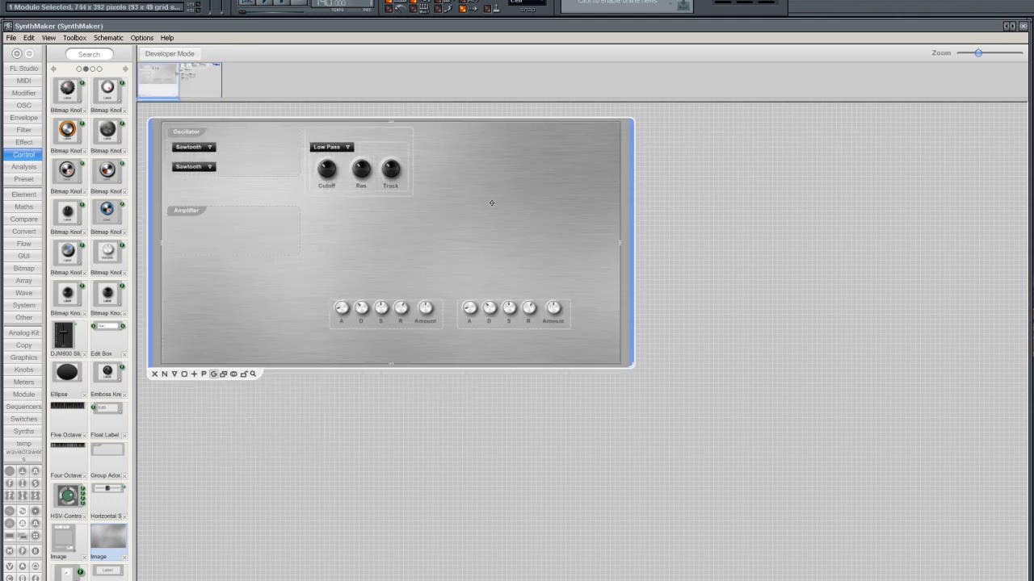
- Arrange the control groups on the brushed-metal background and narrow the front panel
right_click(491, 204)
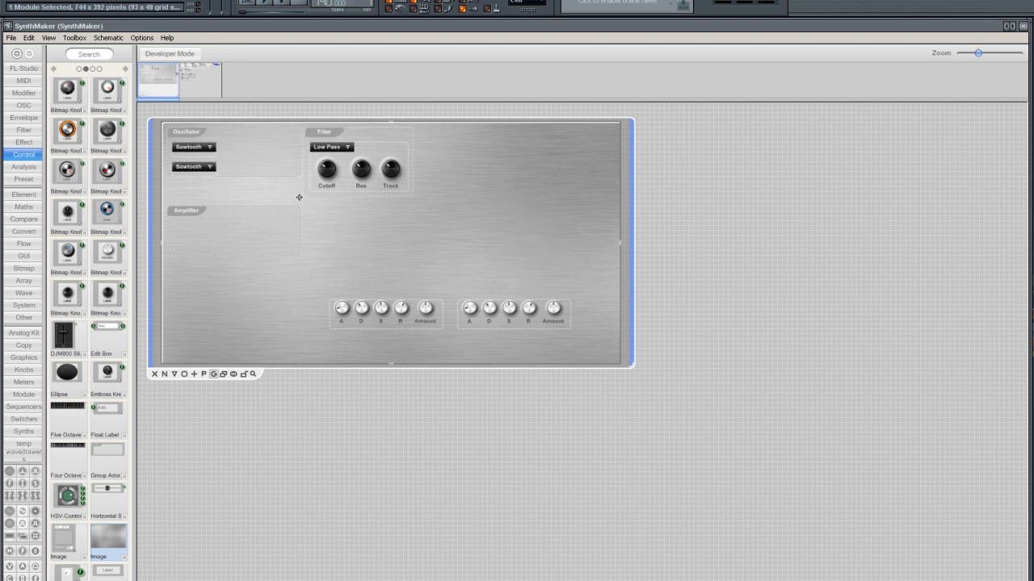
mouse_move(284, 239)
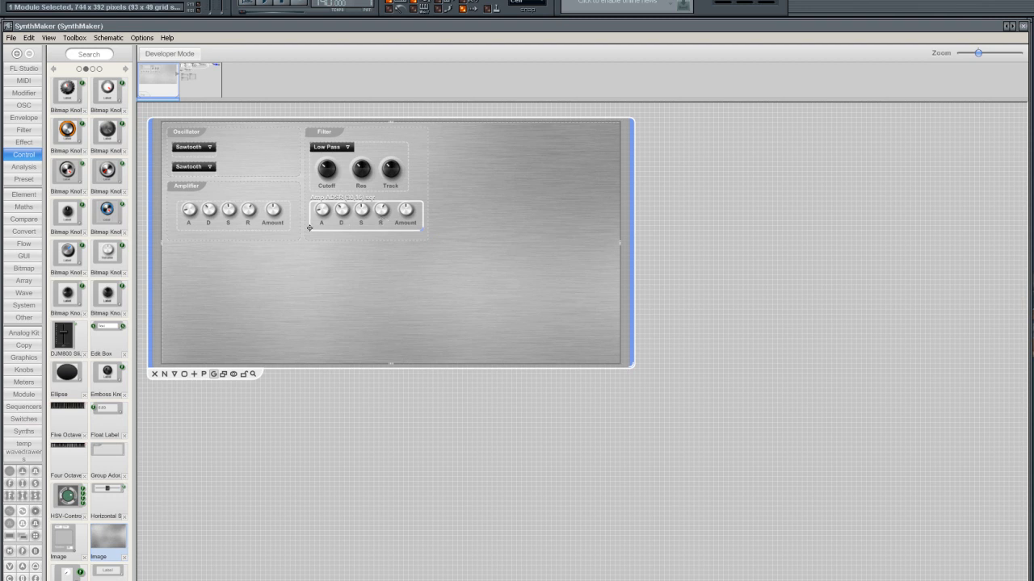
mouse_move(292, 229)
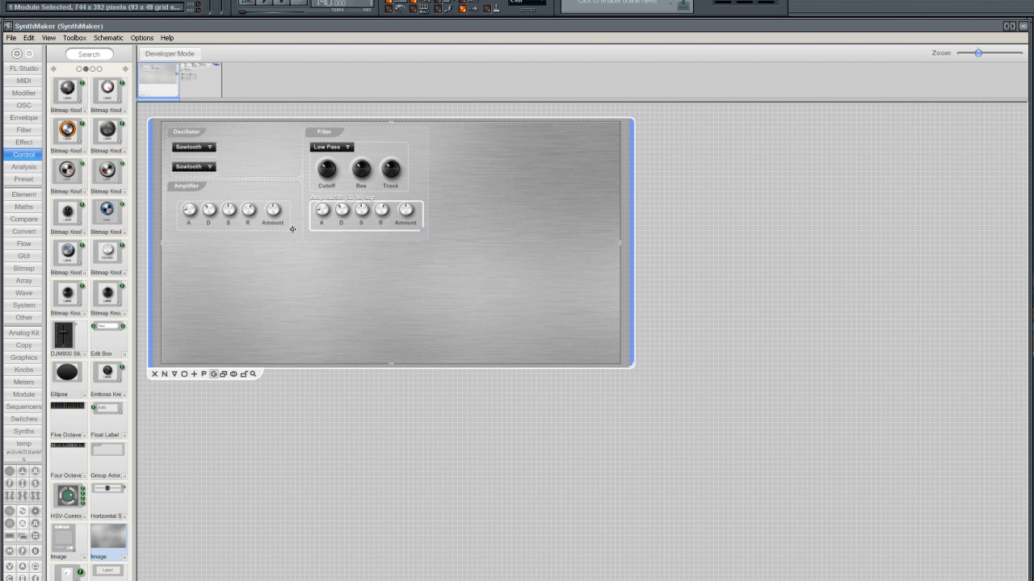
mouse_move(345, 273)
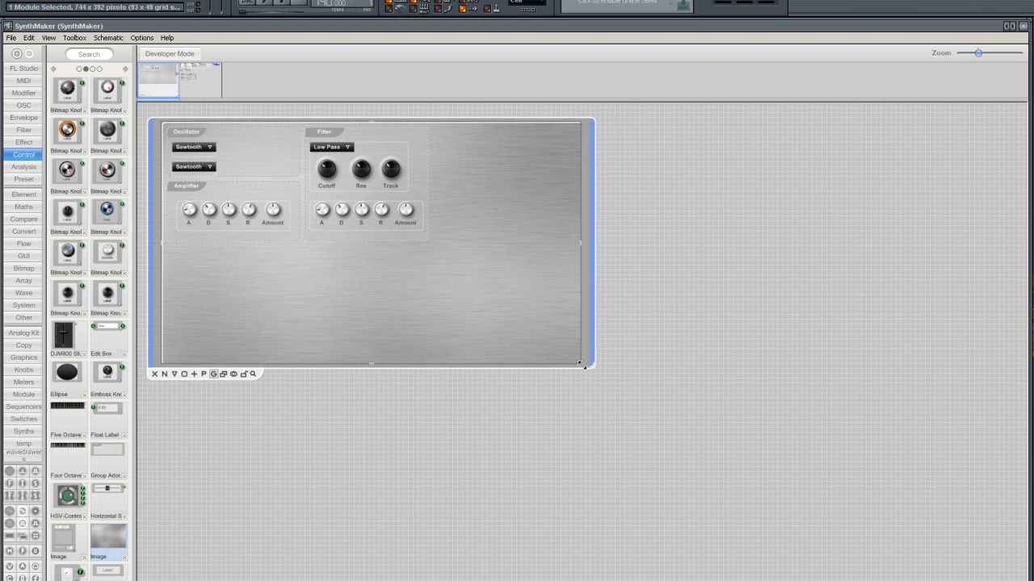
left_click_drag(587, 365, 573, 355)
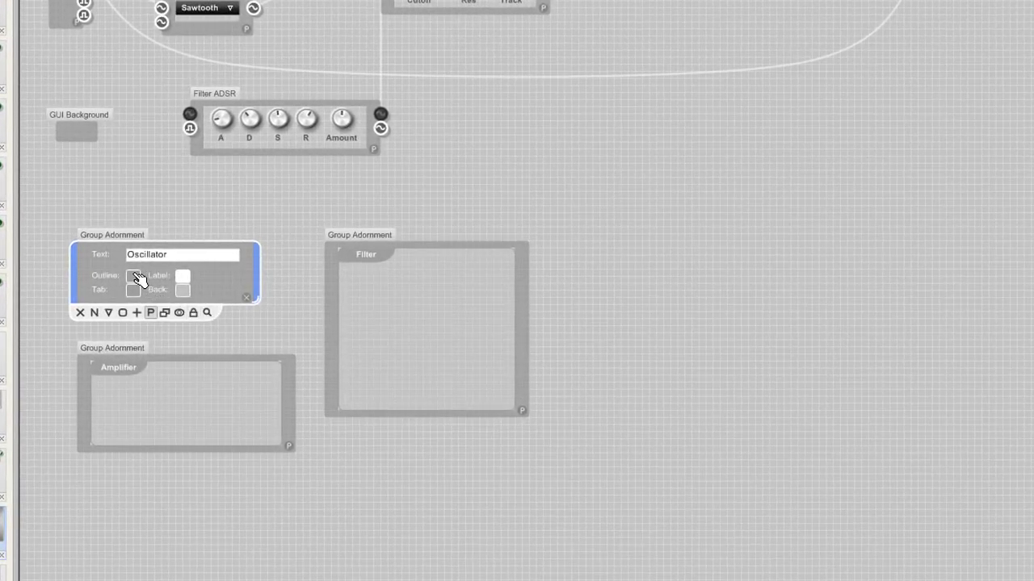
- Give the Oscillator group a black outline and black title tab
left_click(182, 278)
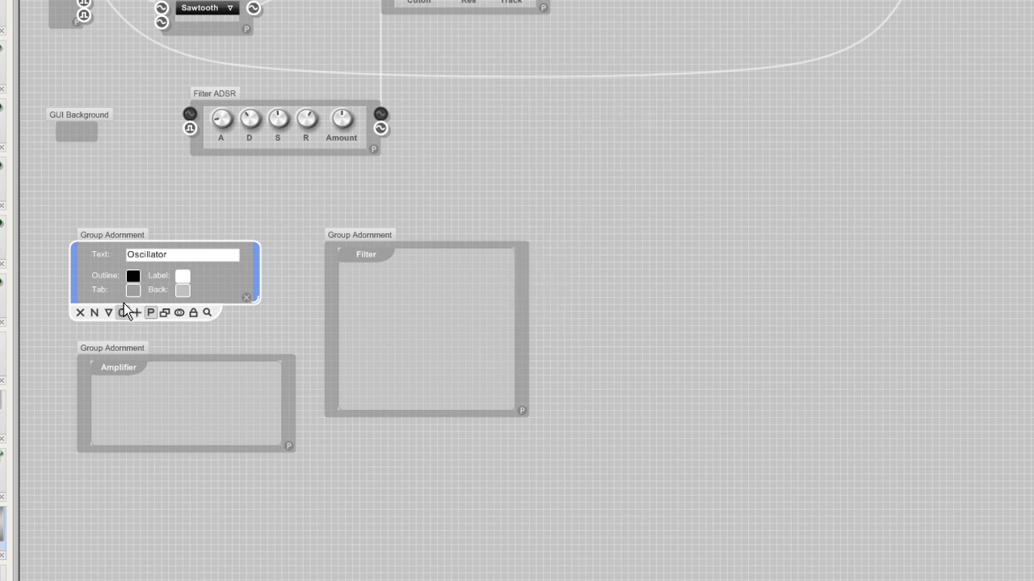
left_click(132, 276)
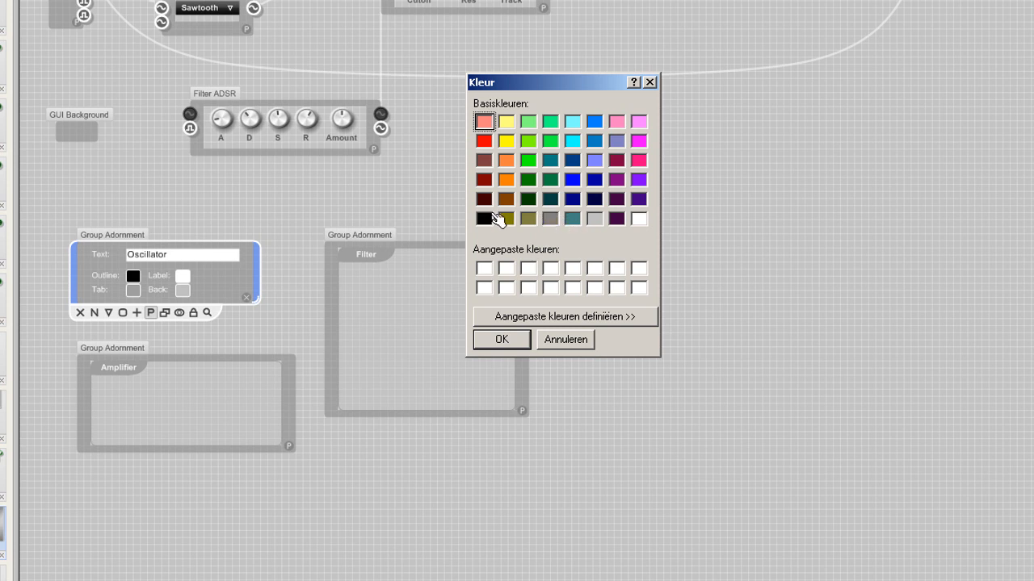
left_click(501, 339)
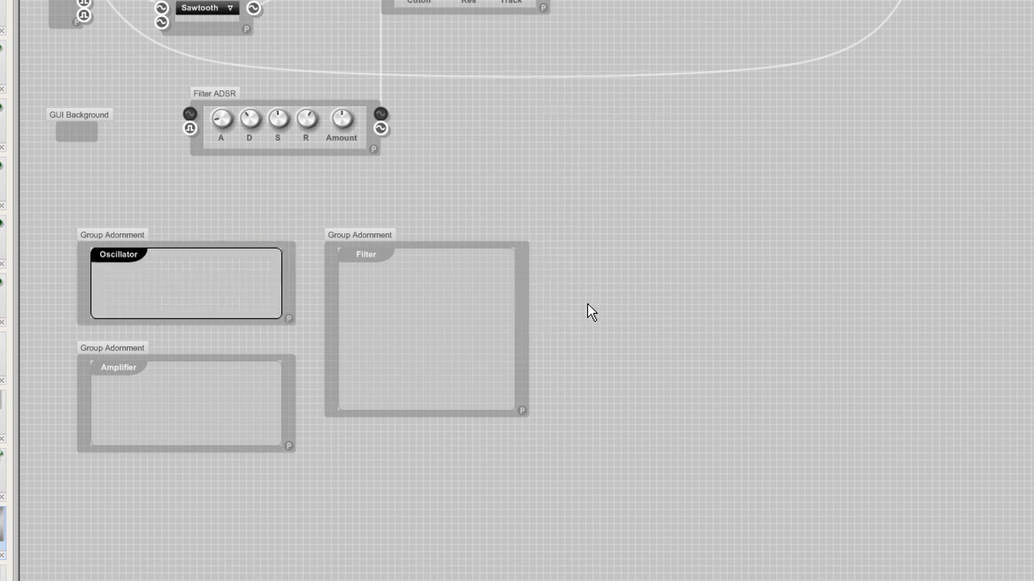
left_click(426, 331)
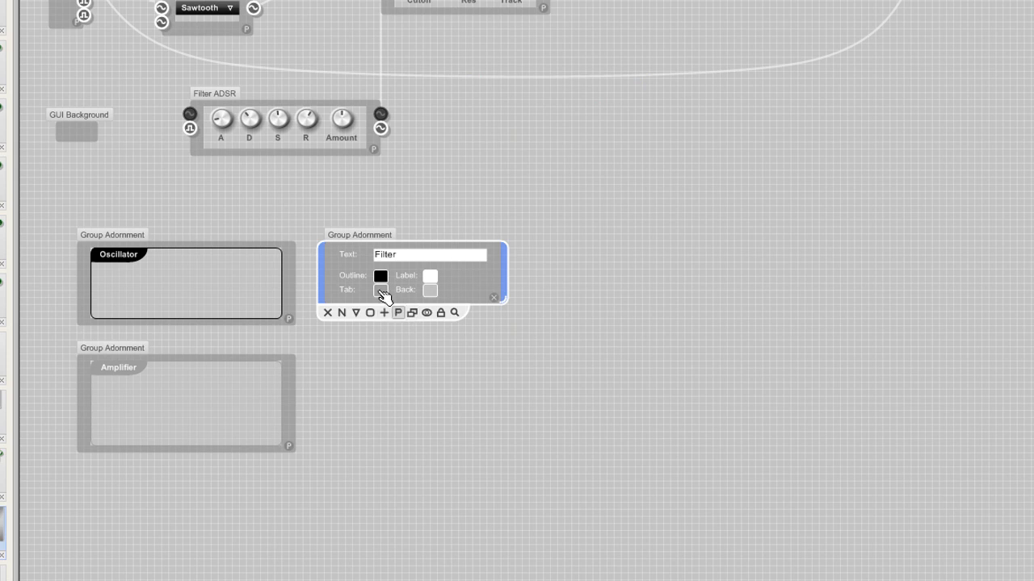
- Set the Filter tab and the Amplifier outline and tab to black
left_click(381, 289)
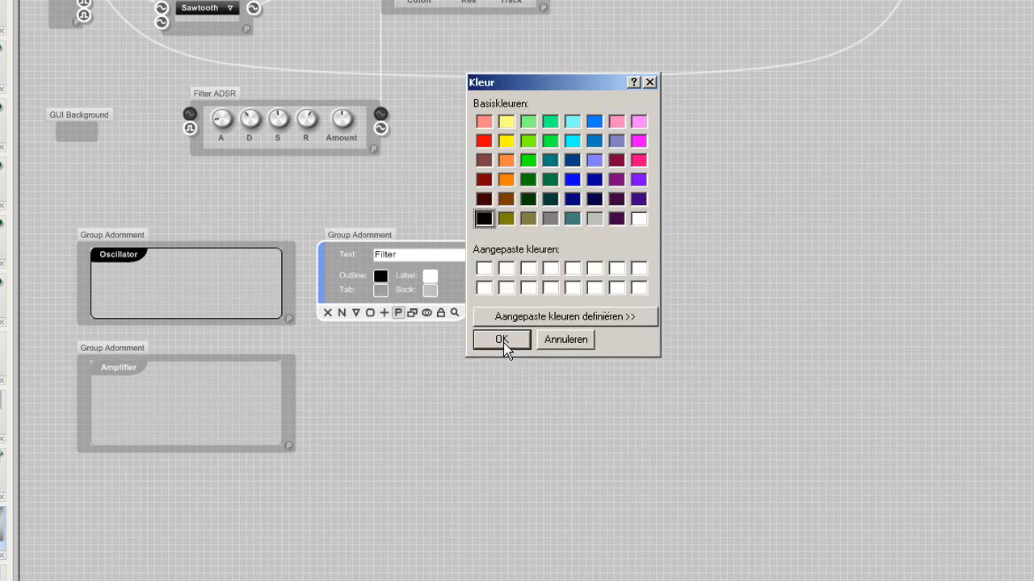
left_click(500, 339)
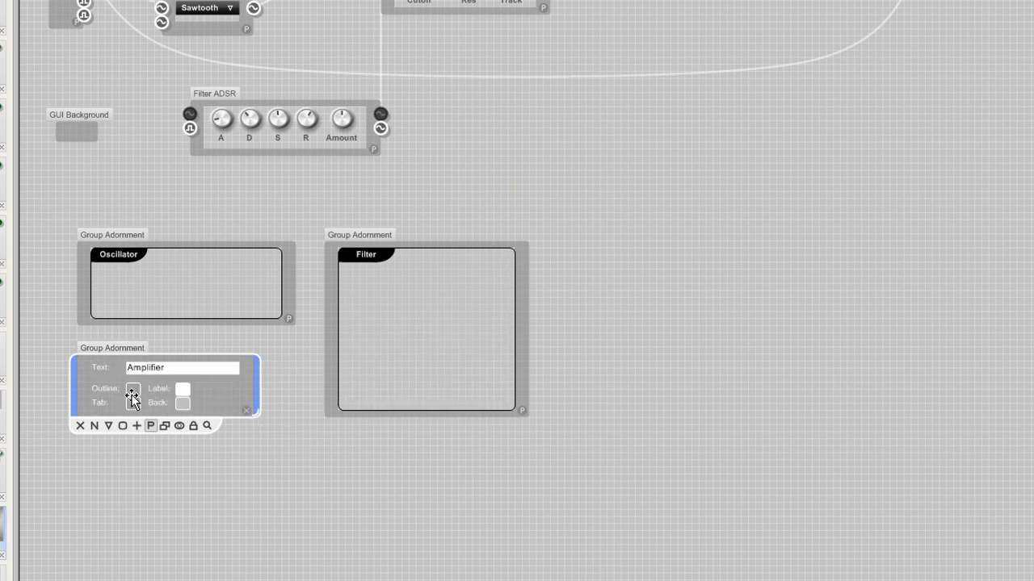
left_click(133, 388)
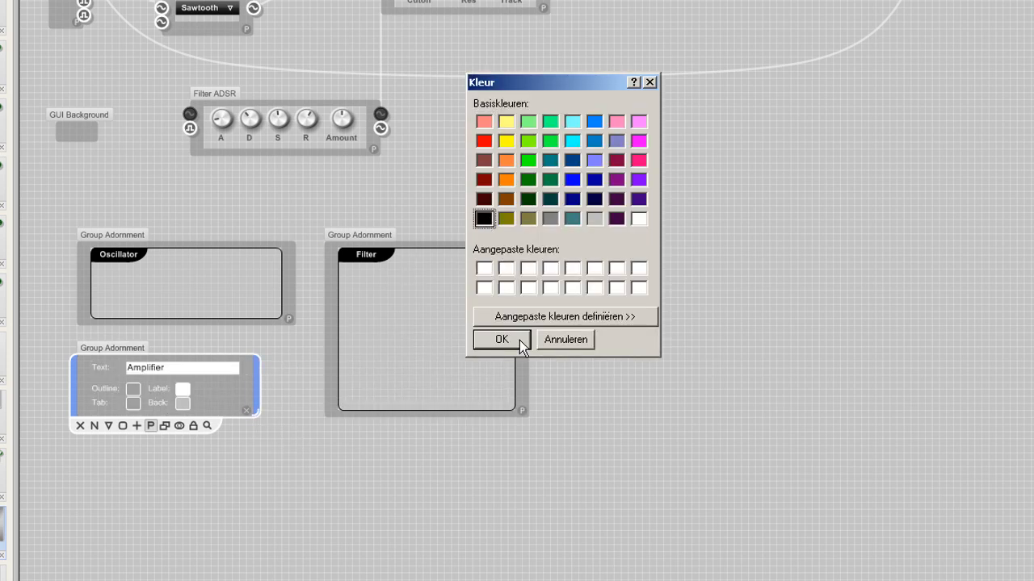
left_click(501, 339)
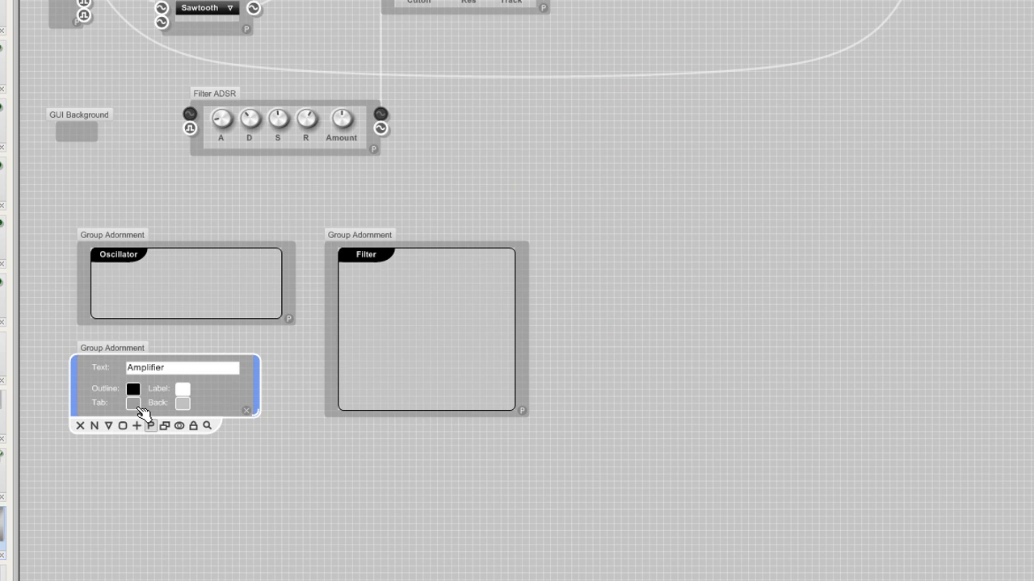
left_click(132, 389)
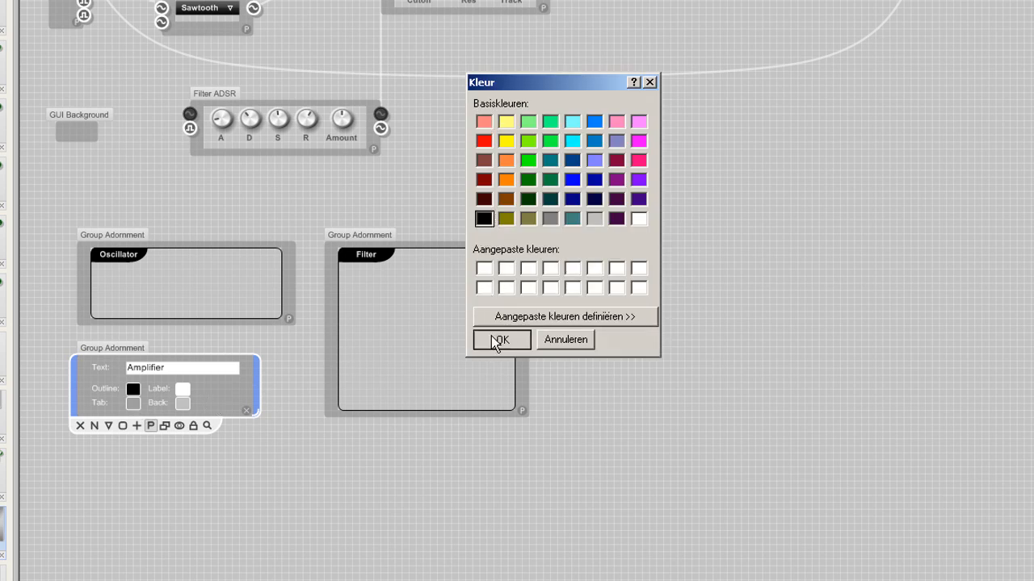
left_click(500, 339)
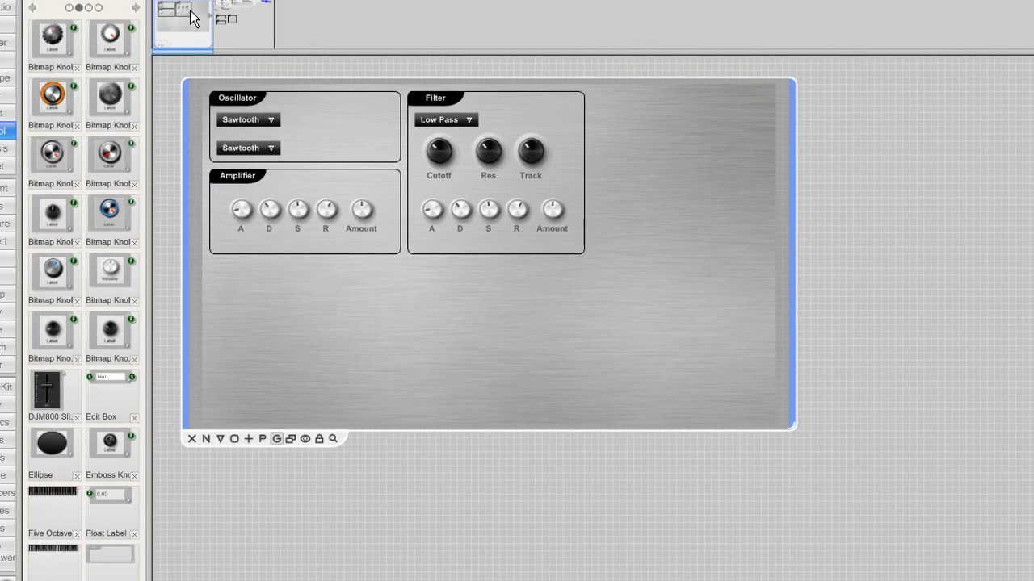
- Return from the front panel to the inner synth schematic via the navigator
left_click(242, 25)
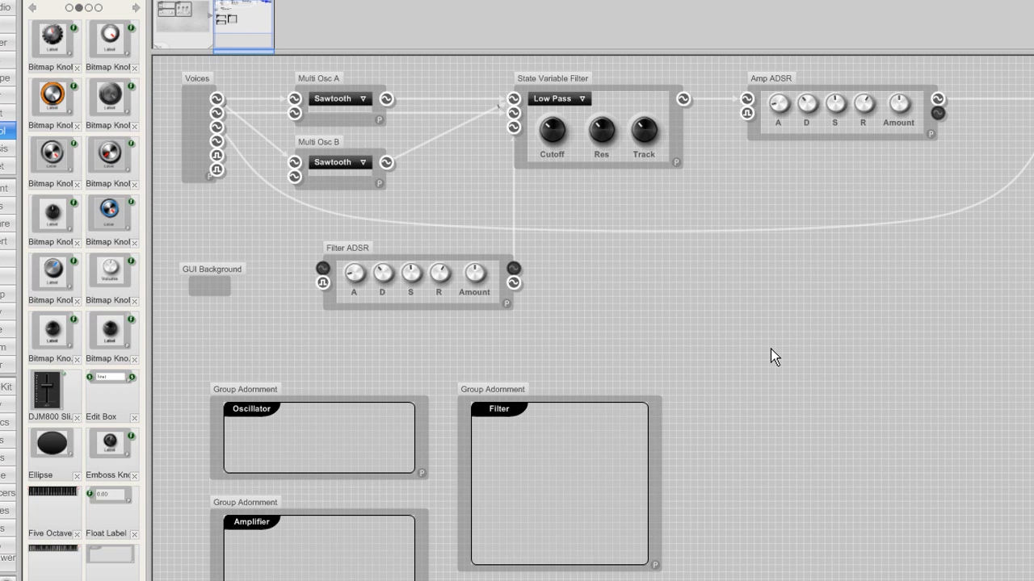
mouse_move(3, 57)
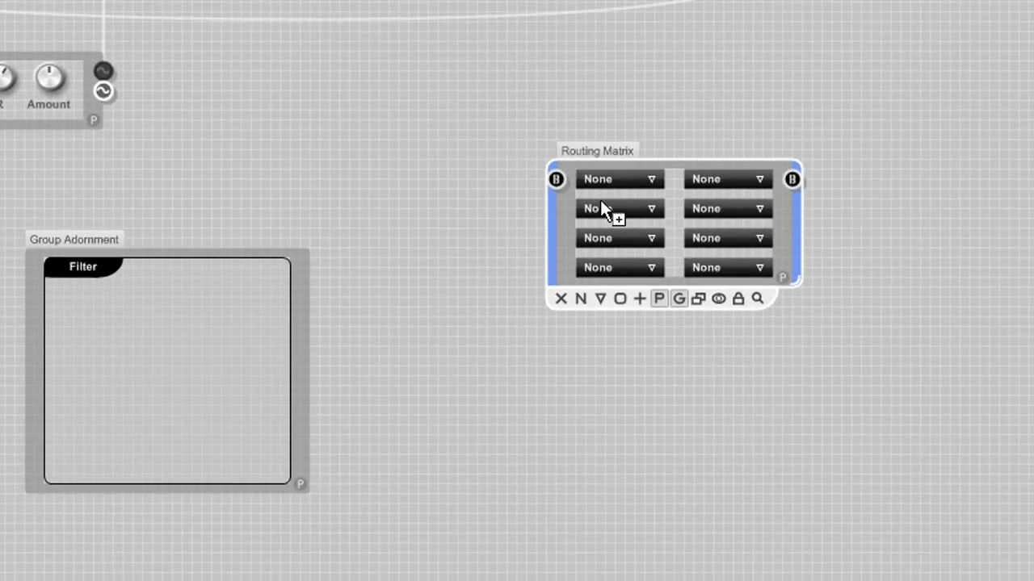
mouse_move(430, 233)
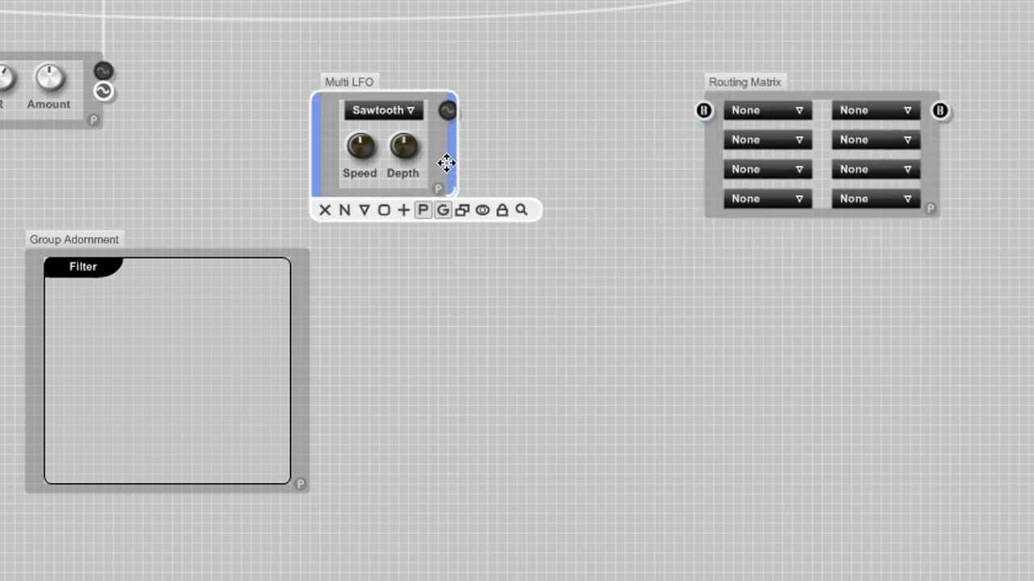
- Position the copied LFO and name the two modules Multi LFO A and Multi LFO B
left_click_drag(439, 163, 470, 163)
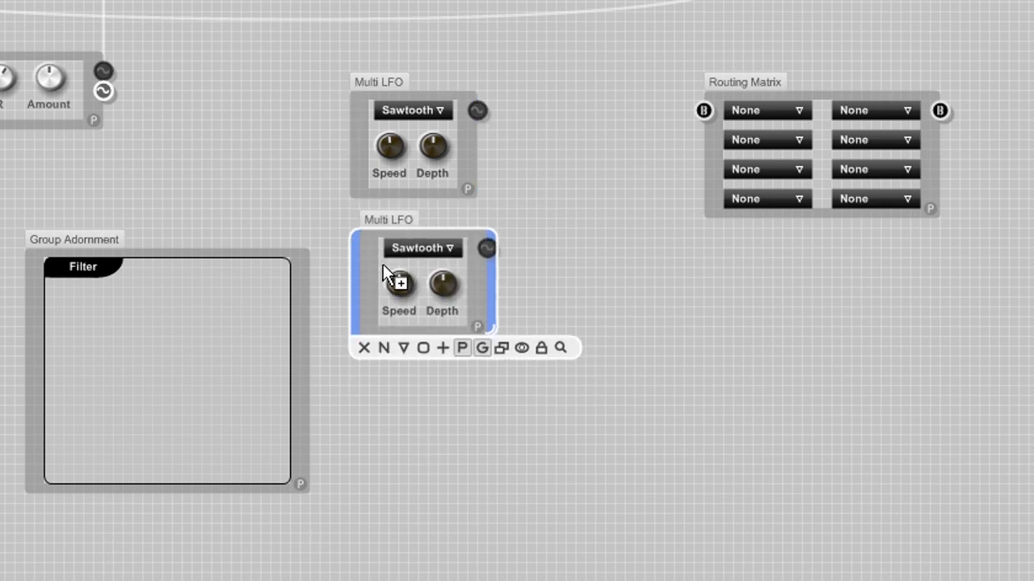
double_click(377, 81)
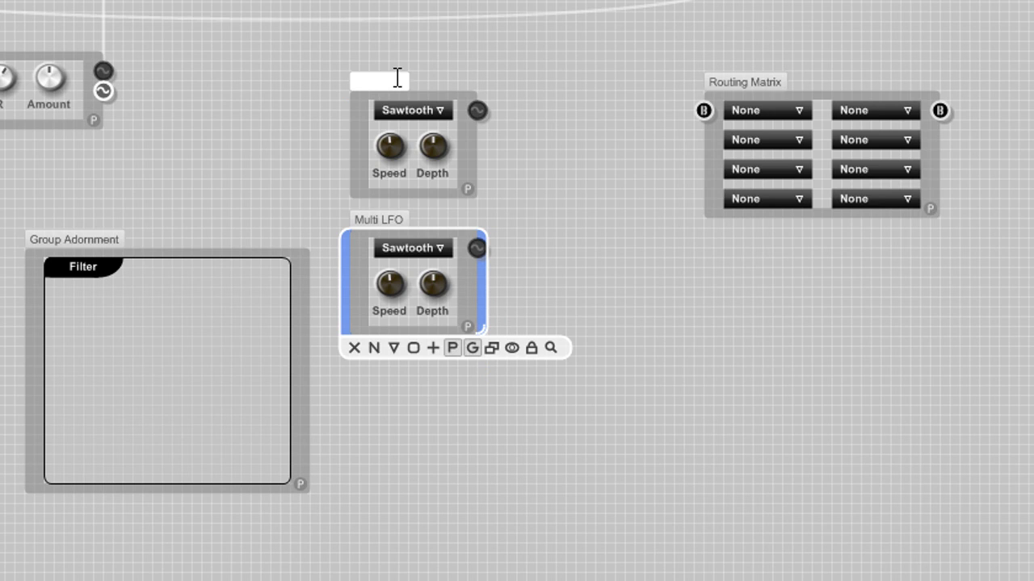
type("Multi LFO")
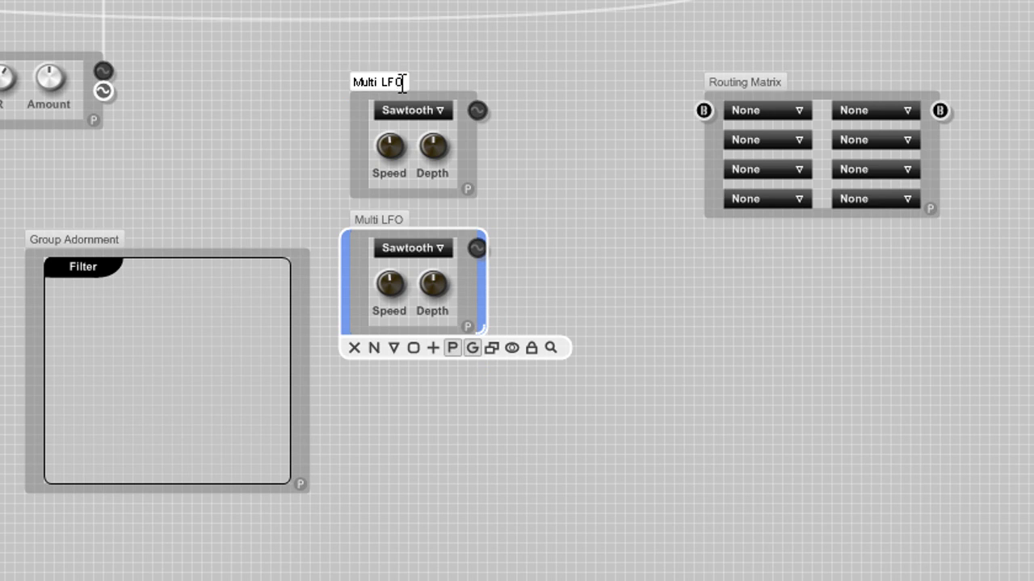
type("A")
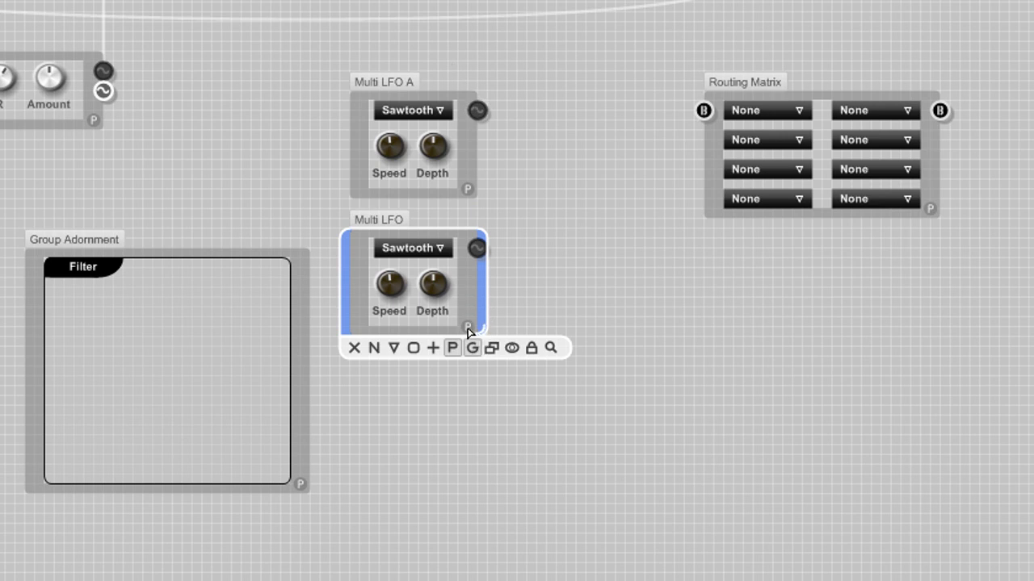
double_click(377, 219)
type(" B")
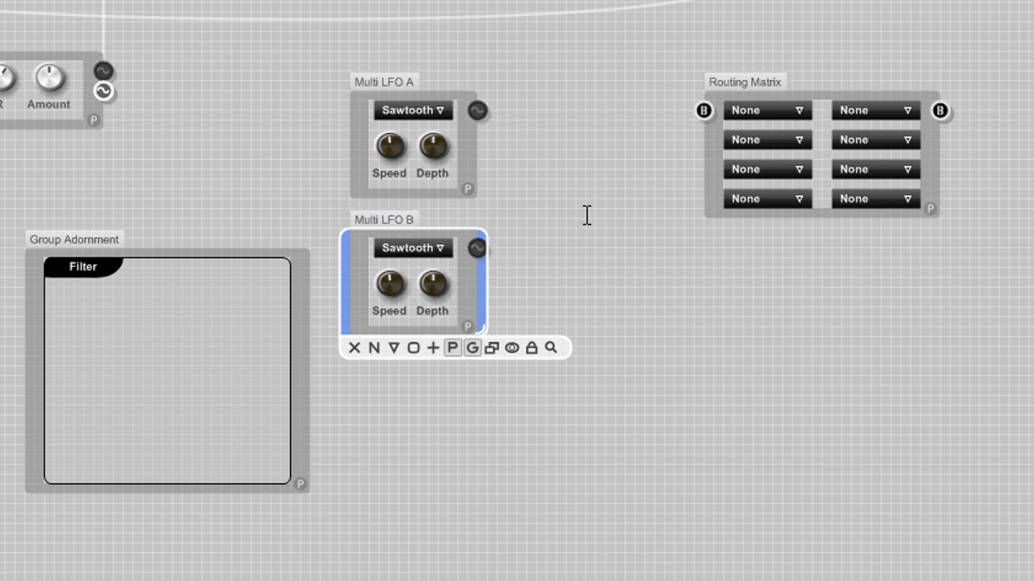
left_click(585, 220)
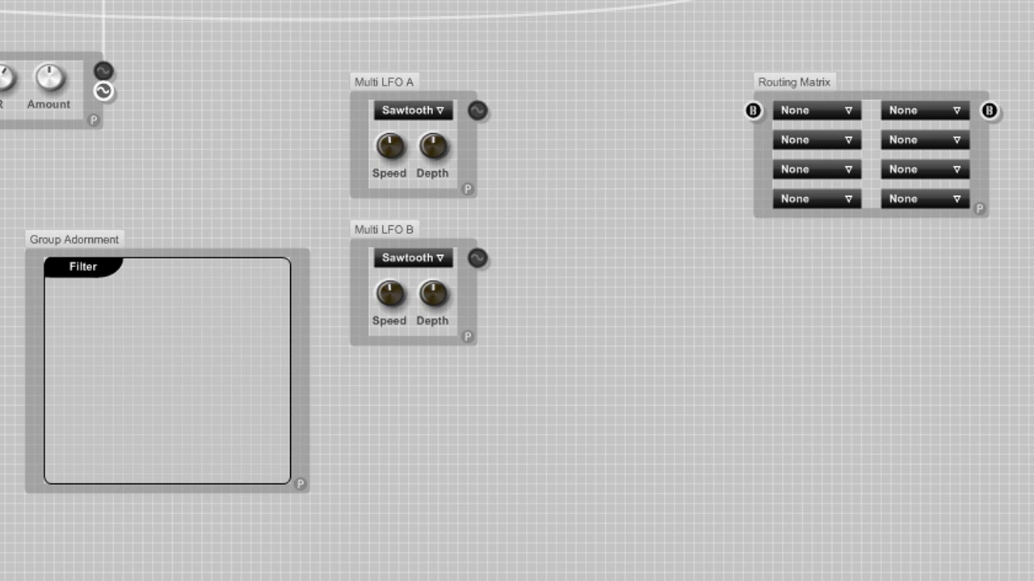
mouse_move(200, 170)
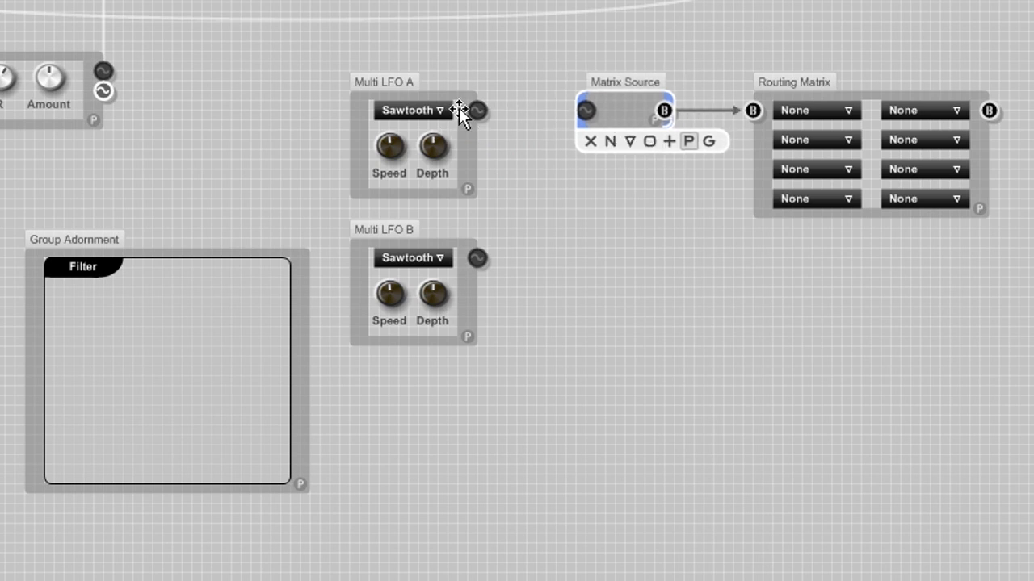
- Wire Multi LFO A into the Matrix Source and name the source 'LFO A'
left_click_drag(478, 110, 585, 110)
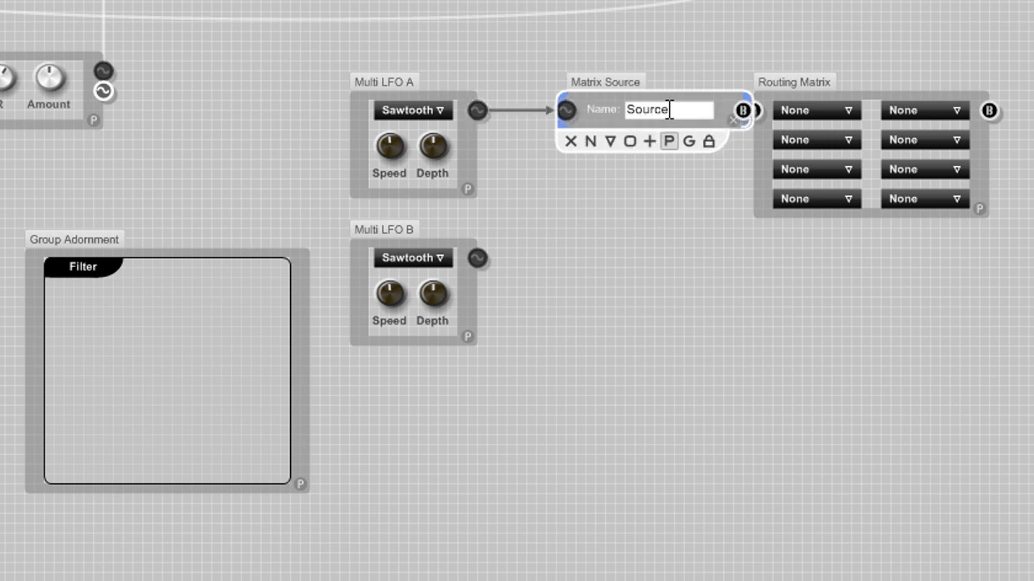
double_click(646, 110)
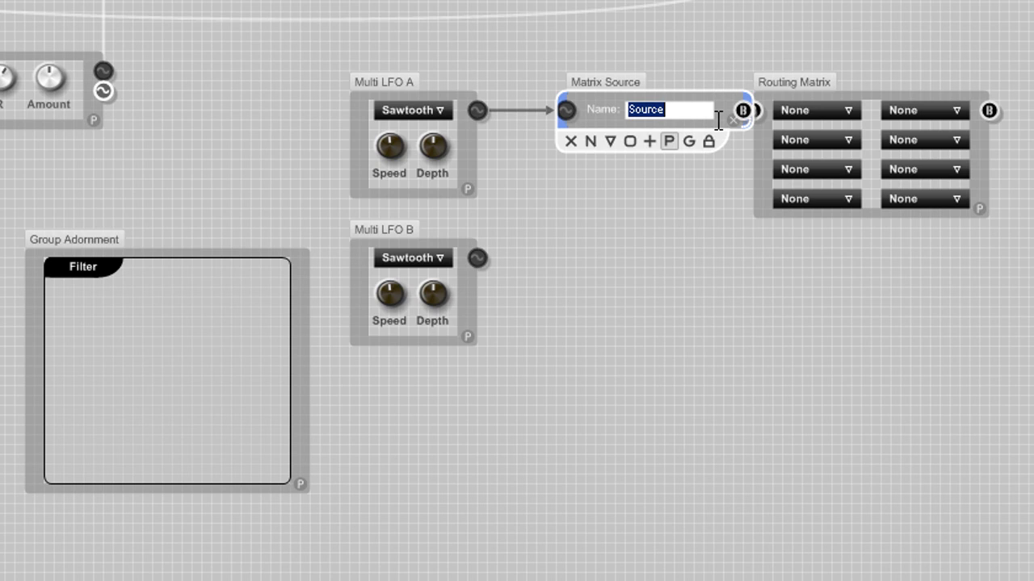
type("LFO A")
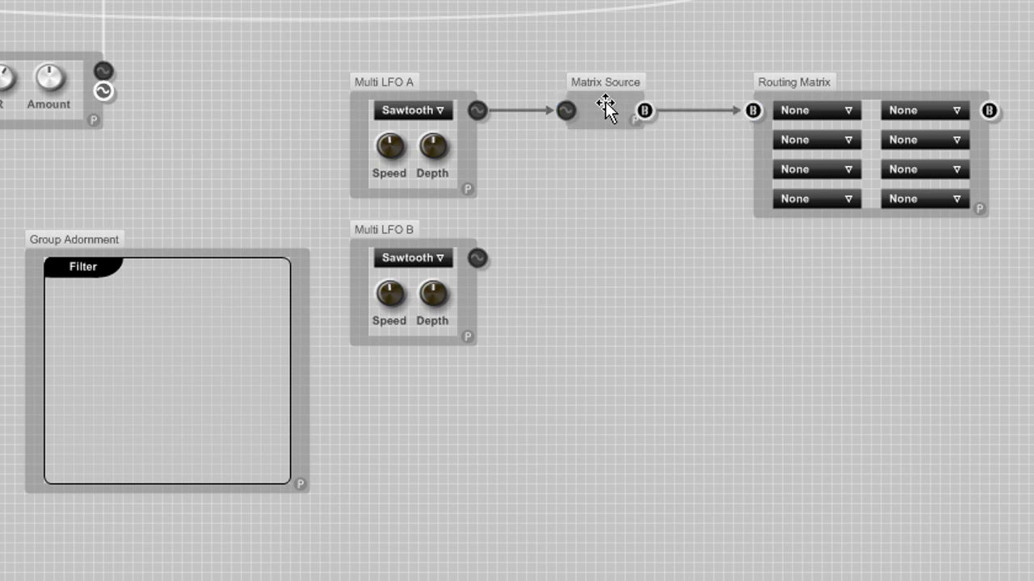
left_click(600, 110)
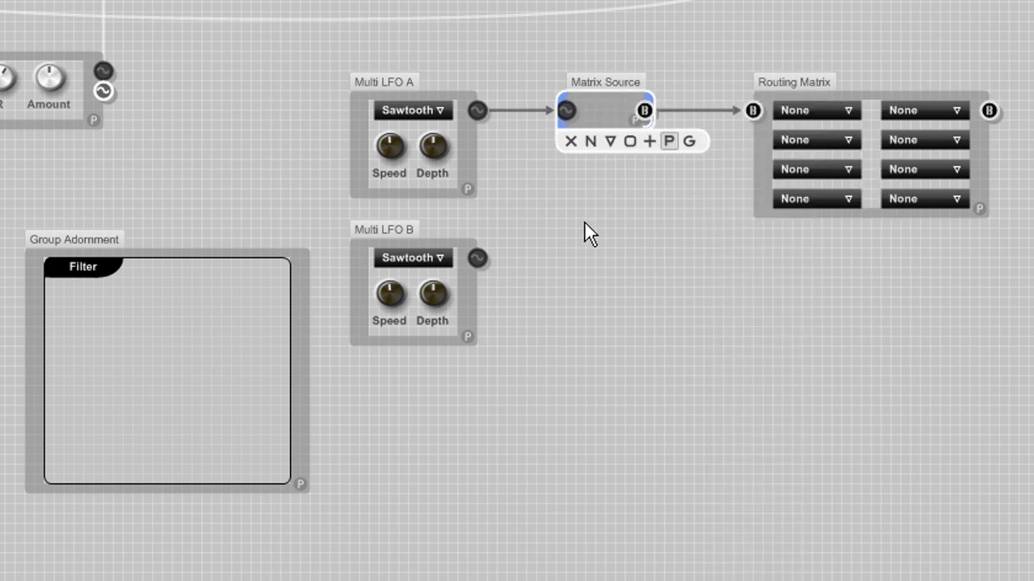